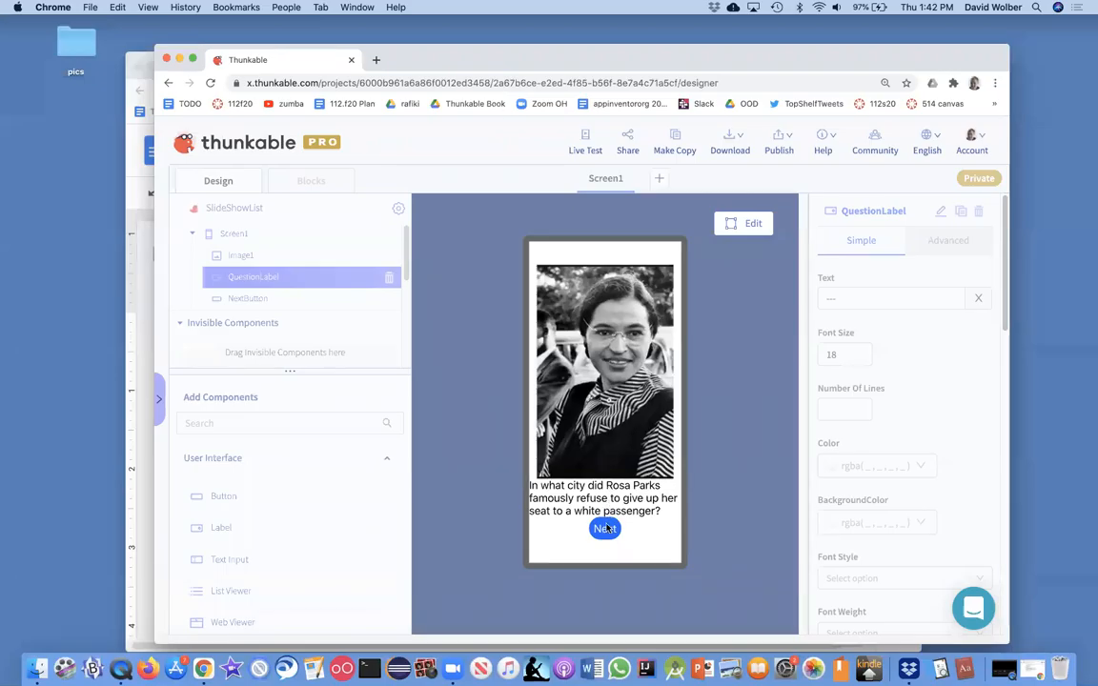
Cycle the preview questions, then add an 'initialize app variable' block named answerList in Screen1's blocks.
{"action": "left_click", "coordinate": [604, 528]}
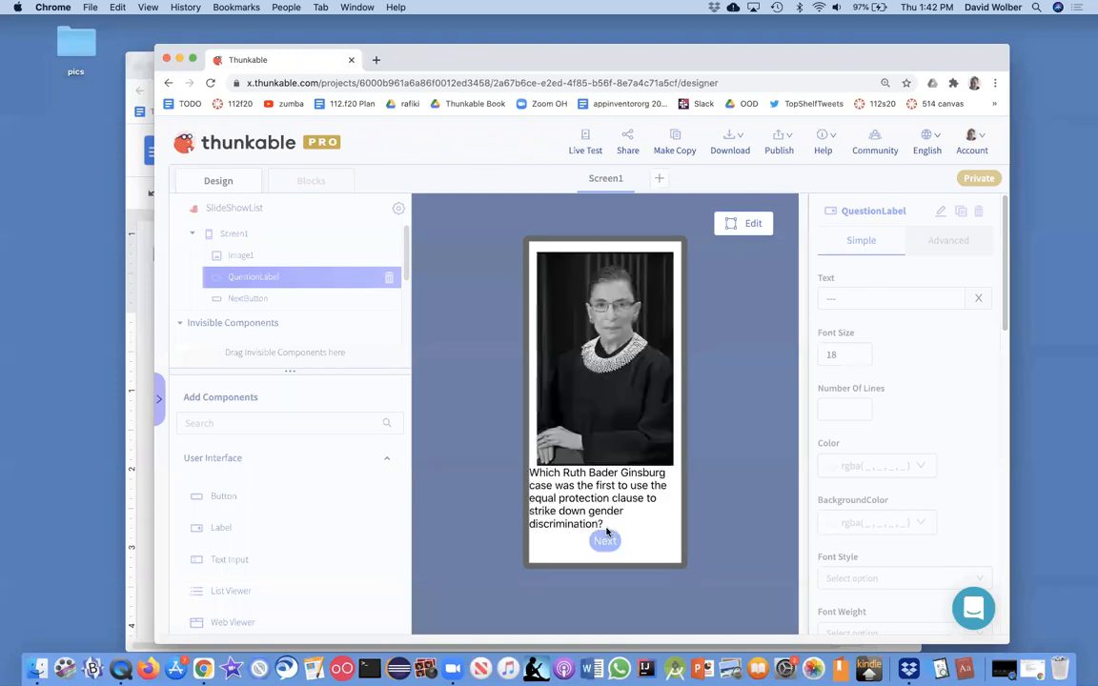
{"action": "left_click", "coordinate": [606, 541]}
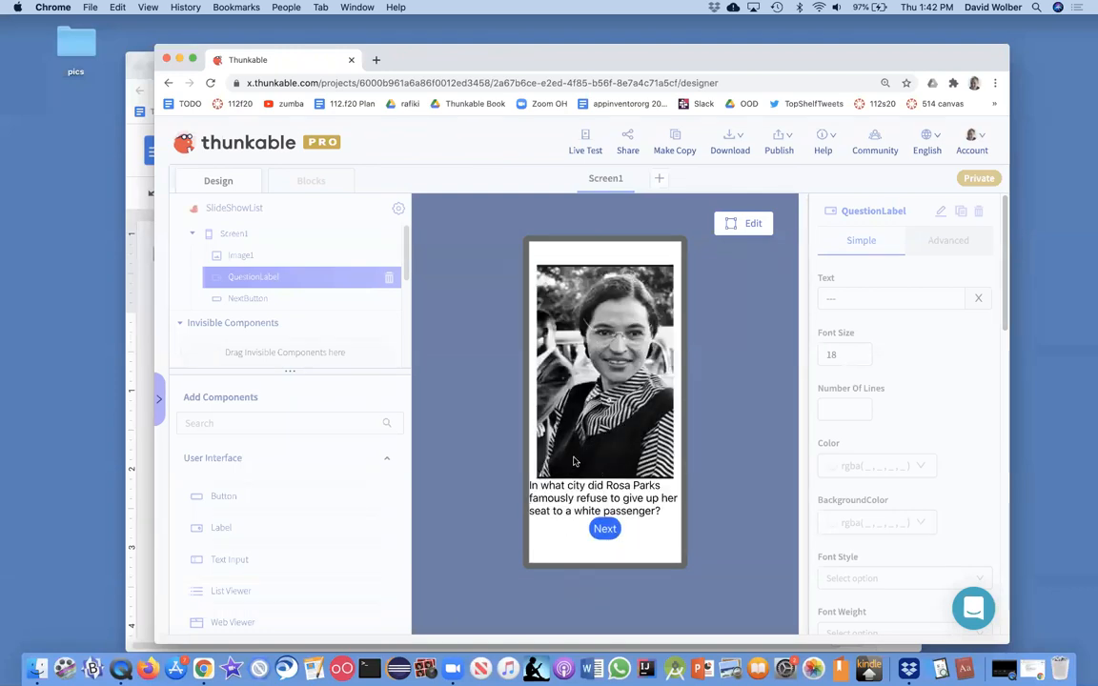
{"action": "mouse_move", "coordinate": [610, 355]}
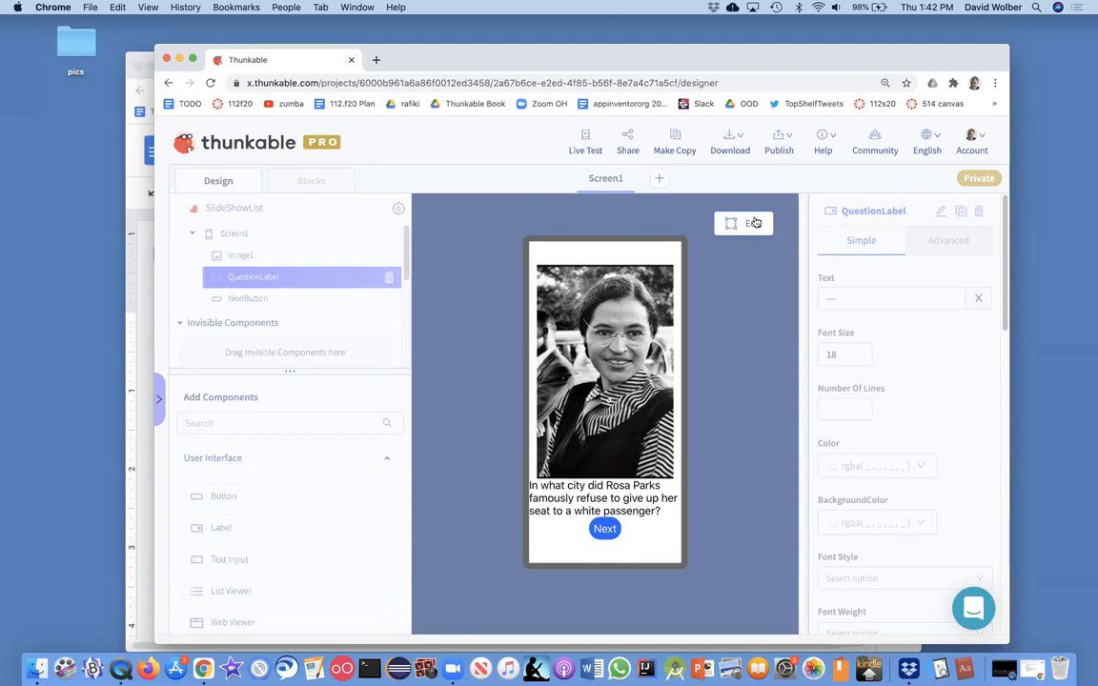
{"action": "left_click", "coordinate": [313, 179]}
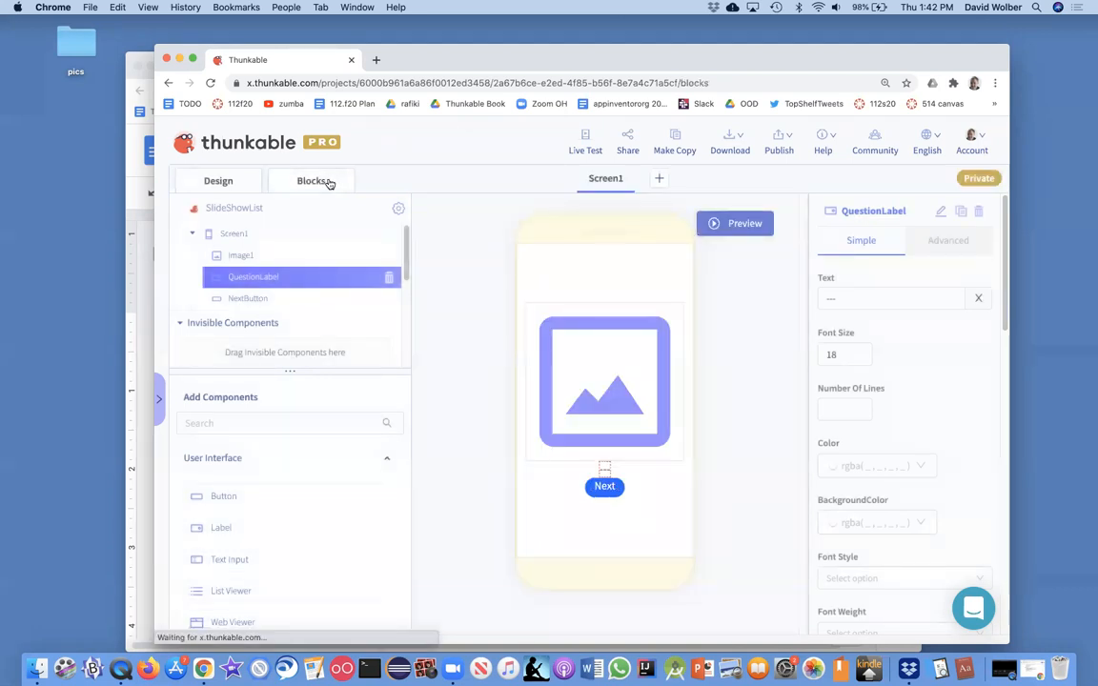
{"action": "left_click", "coordinate": [312, 179]}
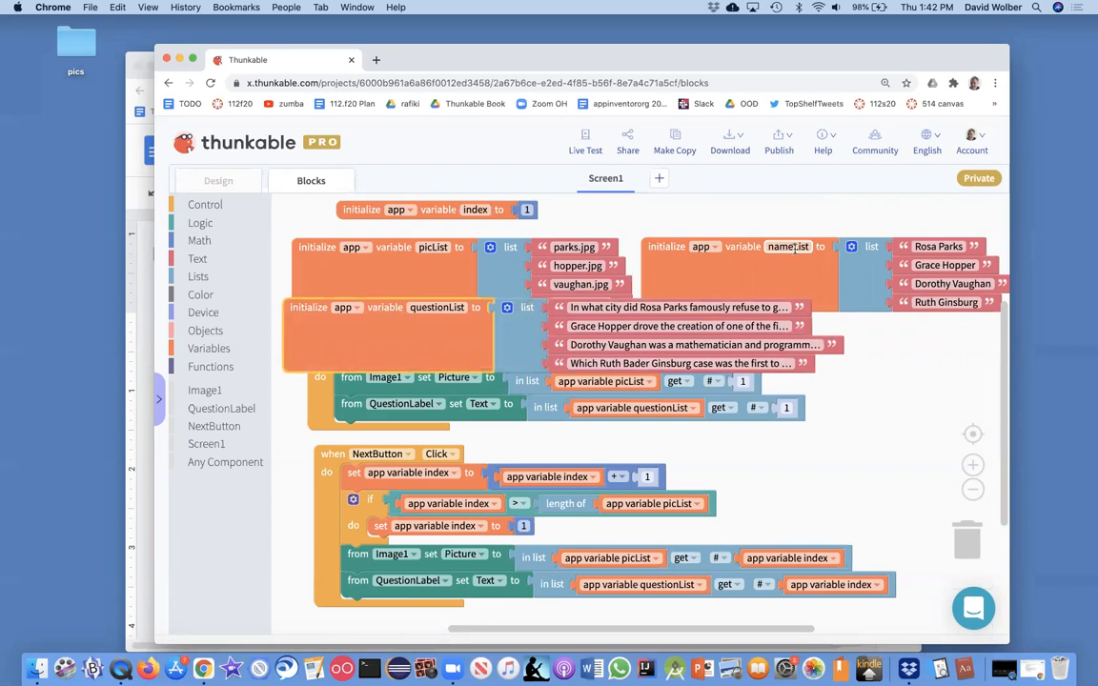
{"action": "left_click", "coordinate": [209, 347]}
{"action": "type", "text": "answerList"}
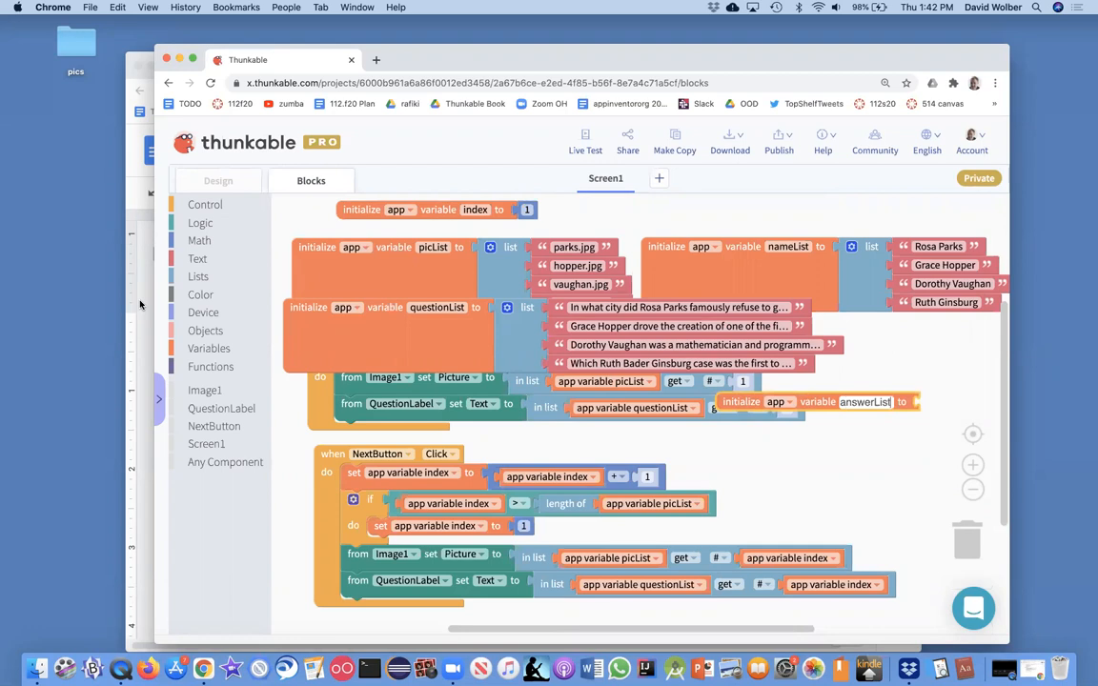
Copy 'Montgomery, Alabama' from the quiz data doc into the first answerList item.
{"action": "left_click", "coordinate": [410, 69]}
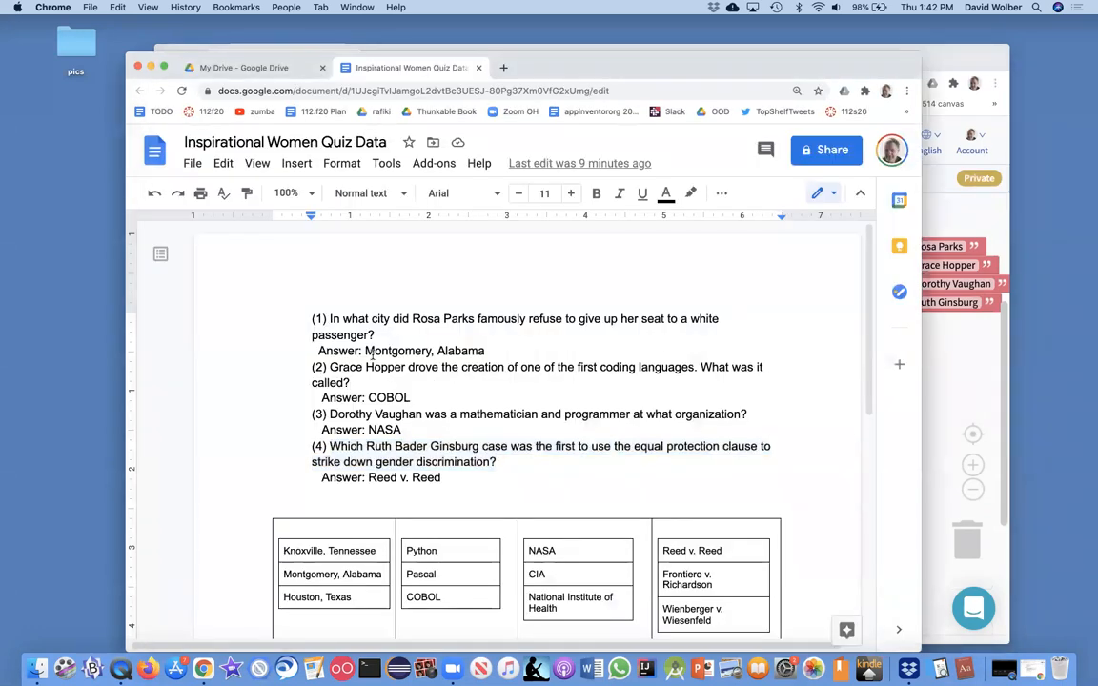
{"action": "double_click", "coordinate": [396, 351]}
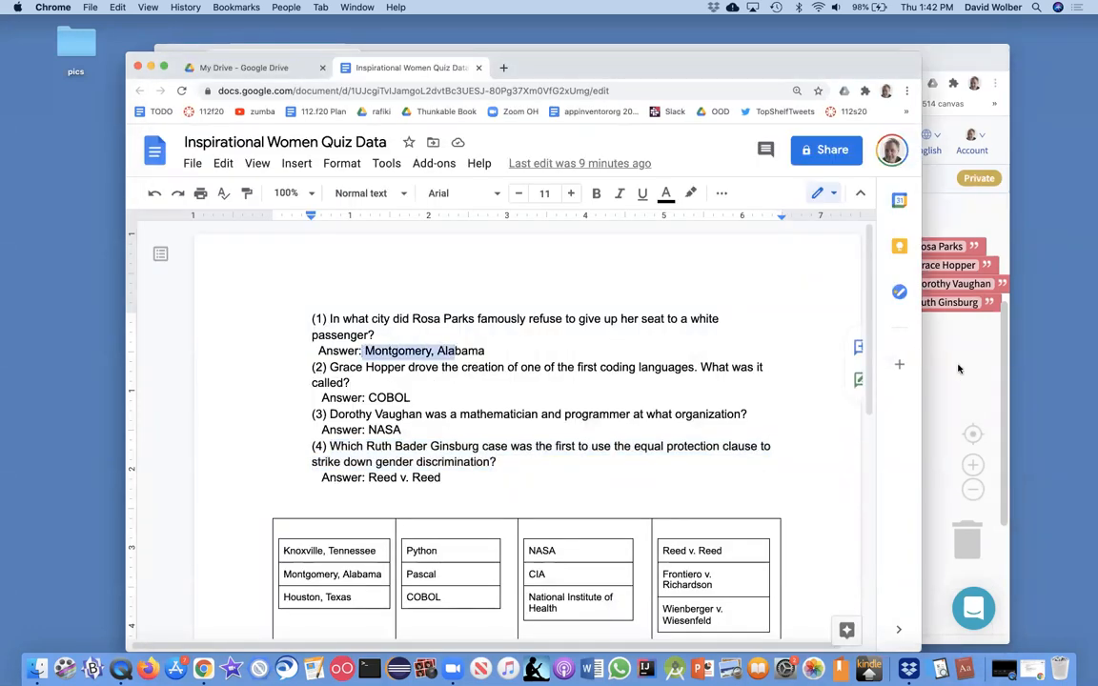
{"action": "left_click", "coordinate": [248, 59]}
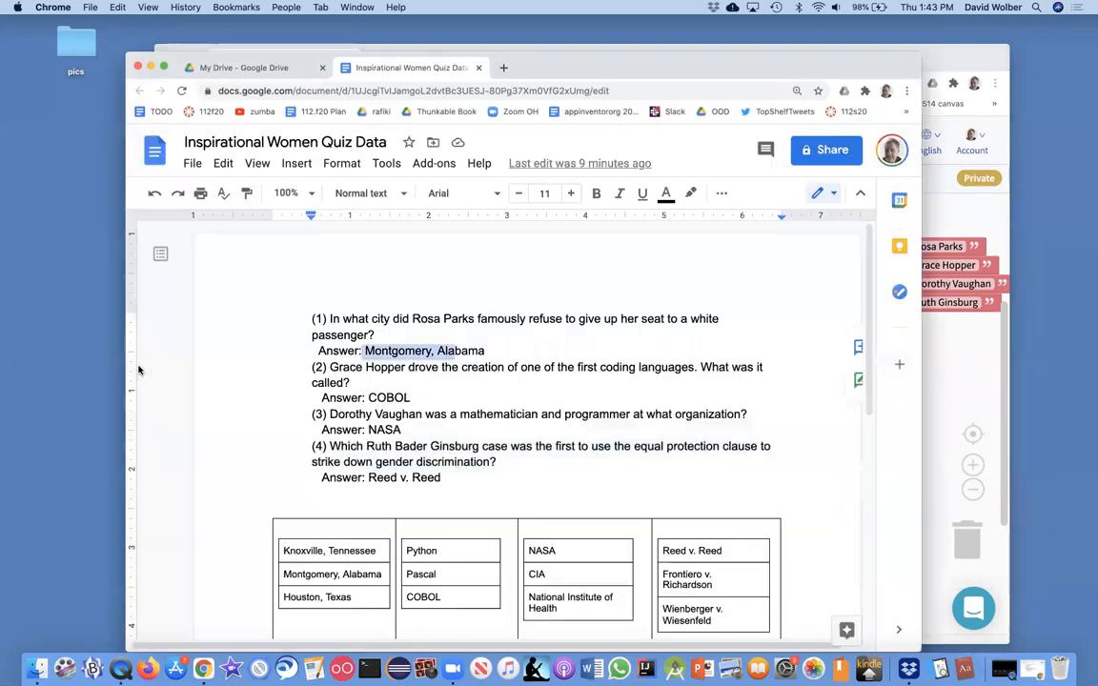
{"action": "left_click", "coordinate": [488, 350]}
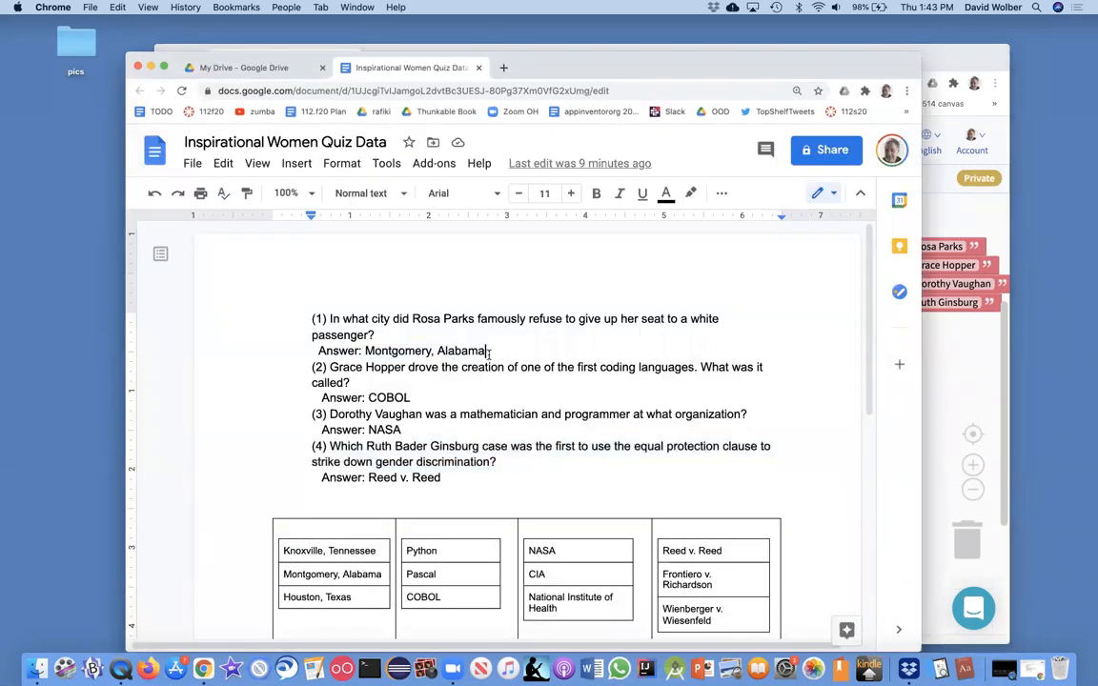
{"action": "double_click", "coordinate": [398, 351]}
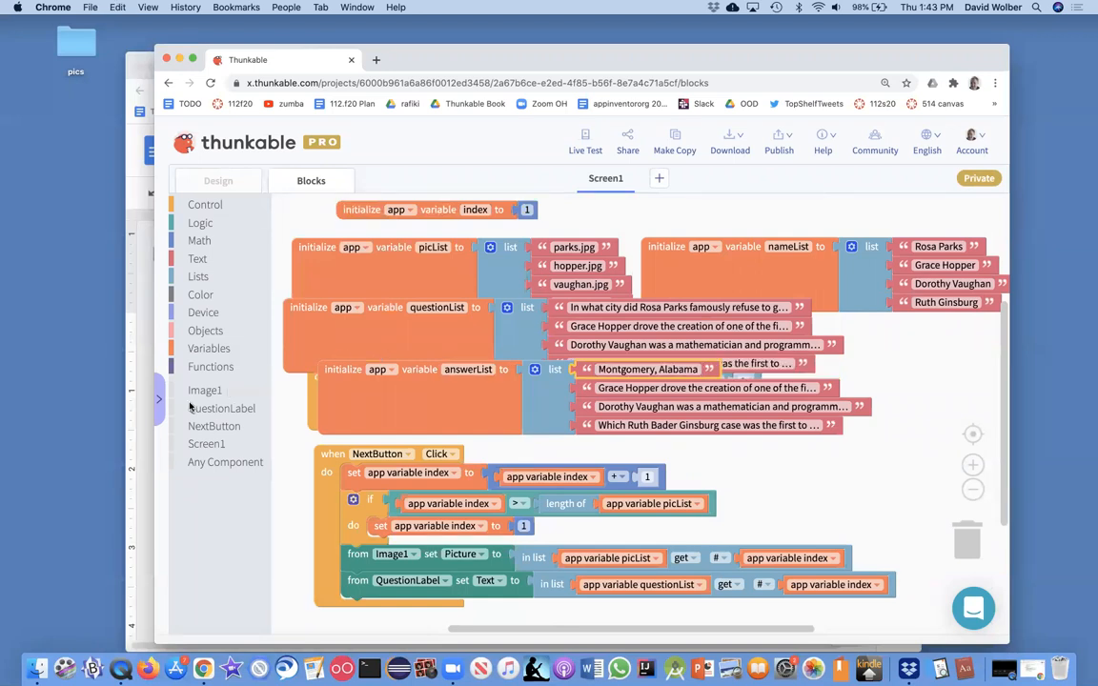
Copy COBOL, NASA and Reed v. Reed from the doc into the remaining answerList text items.
{"action": "left_click", "coordinate": [410, 69]}
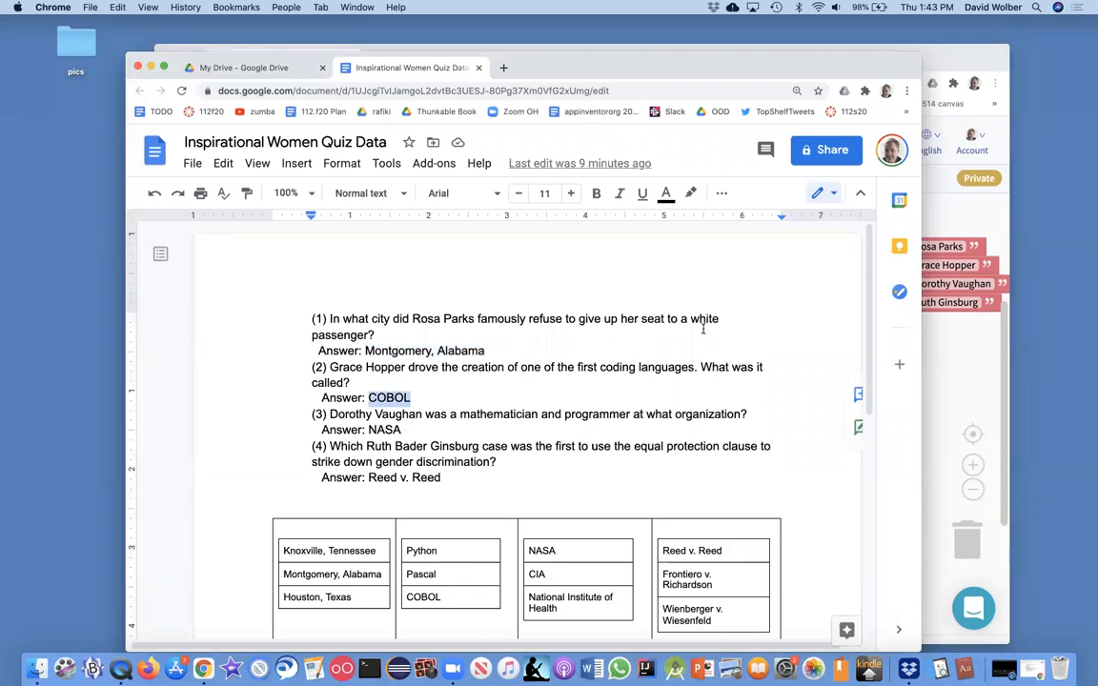
{"action": "left_click", "coordinate": [248, 59]}
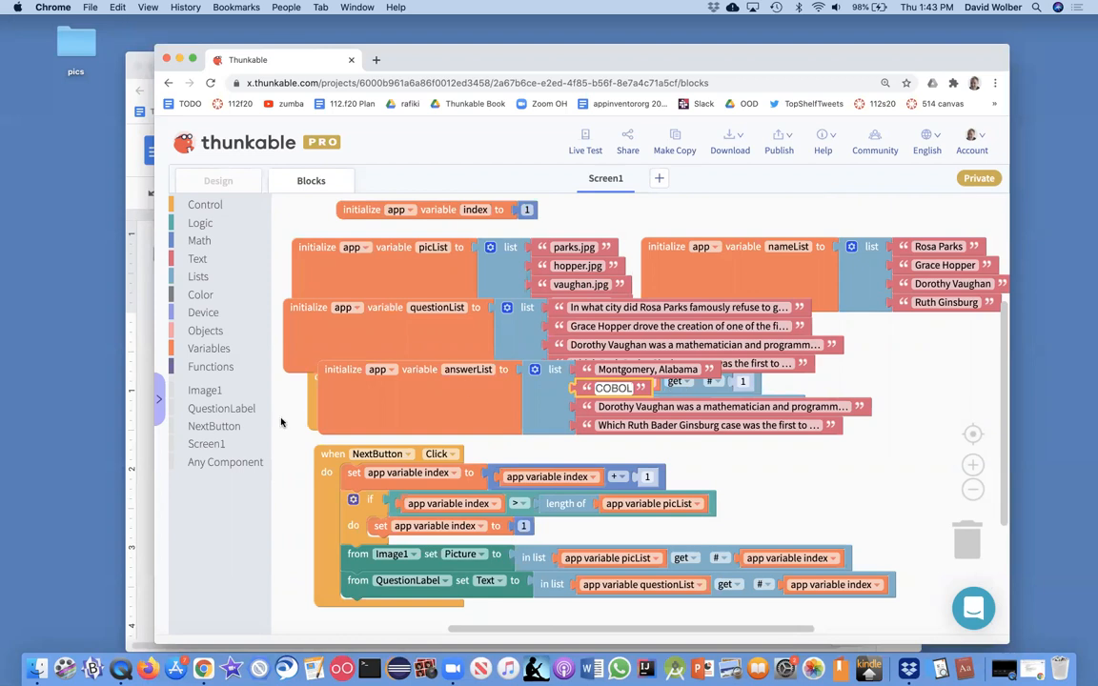
{"action": "left_click", "coordinate": [410, 67]}
{"action": "type", "text": "NASA"}
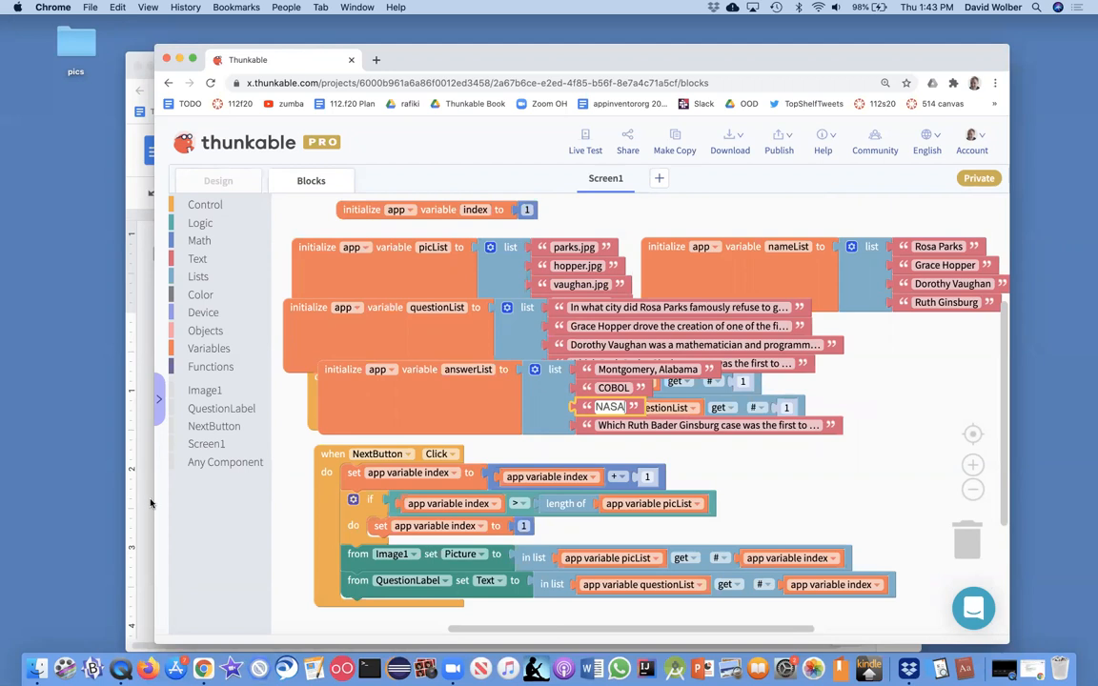
{"action": "left_click", "coordinate": [410, 69]}
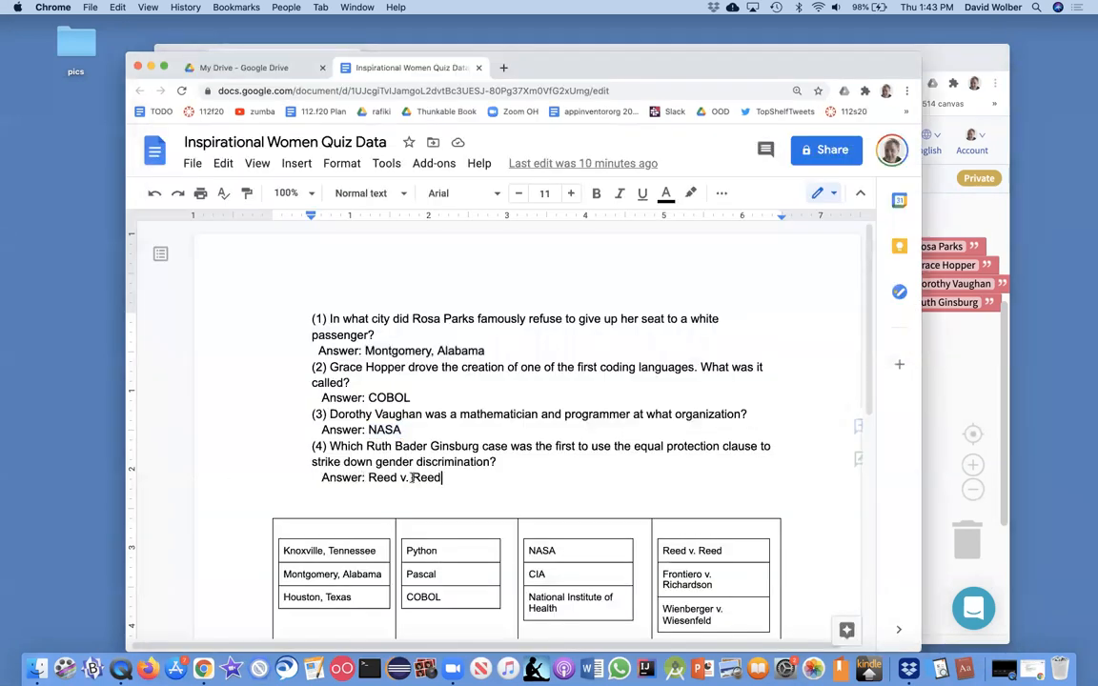
{"action": "double_click", "coordinate": [405, 476]}
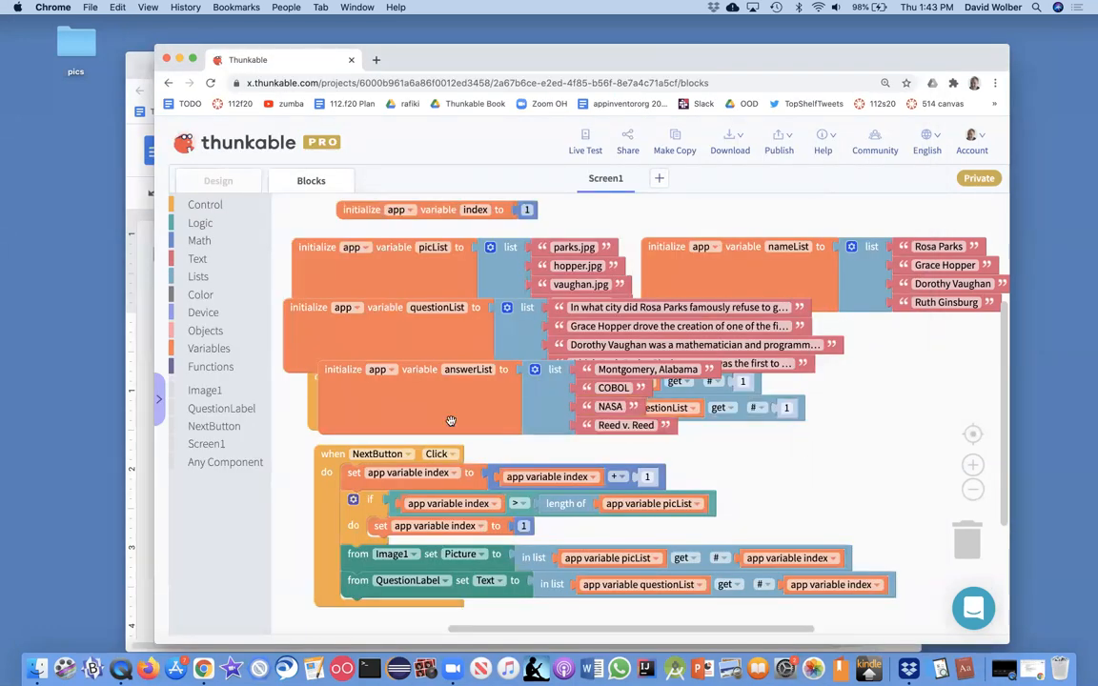
{"action": "mouse_move", "coordinate": [450, 421]}
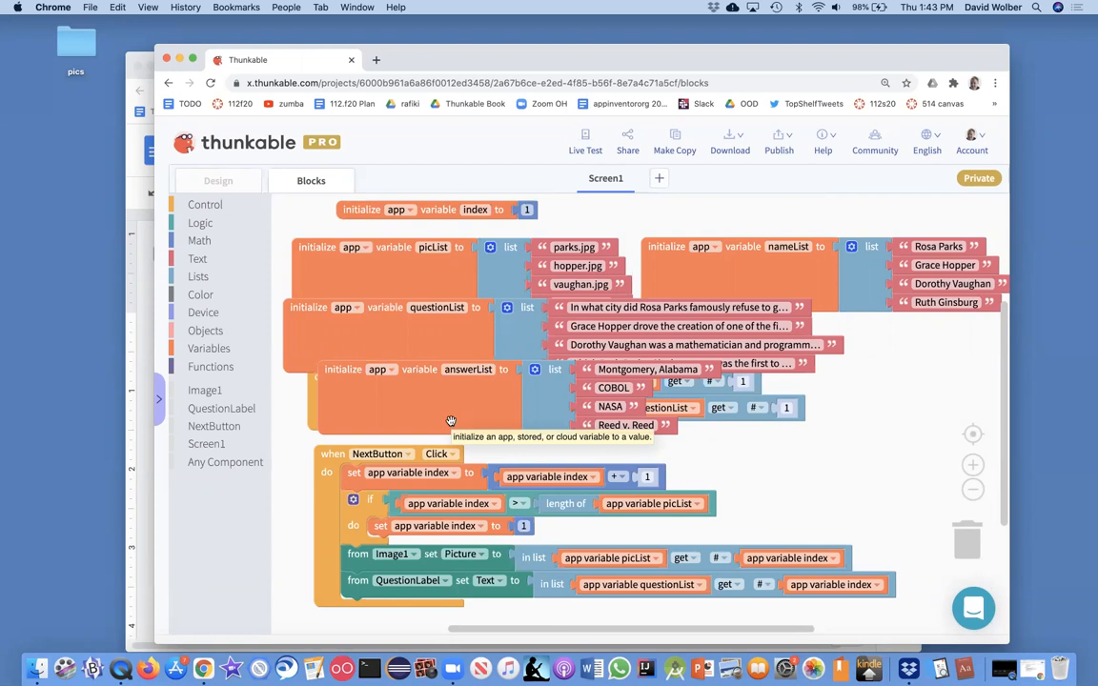
{"action": "mouse_move", "coordinate": [191, 428]}
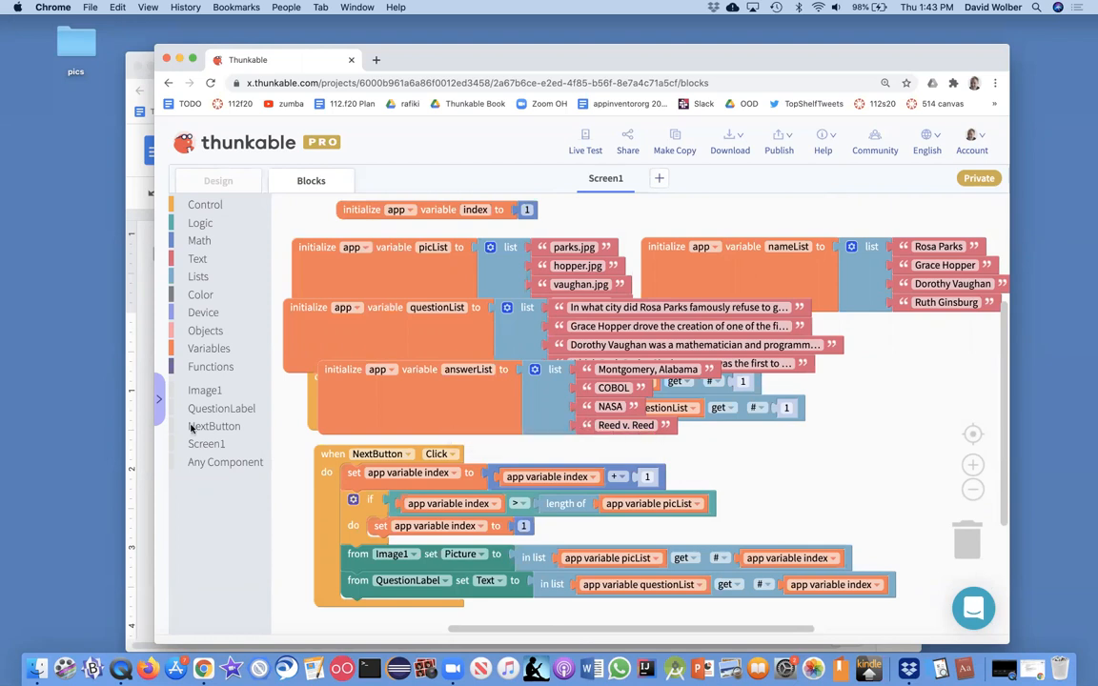
{"action": "left_click", "coordinate": [410, 69]}
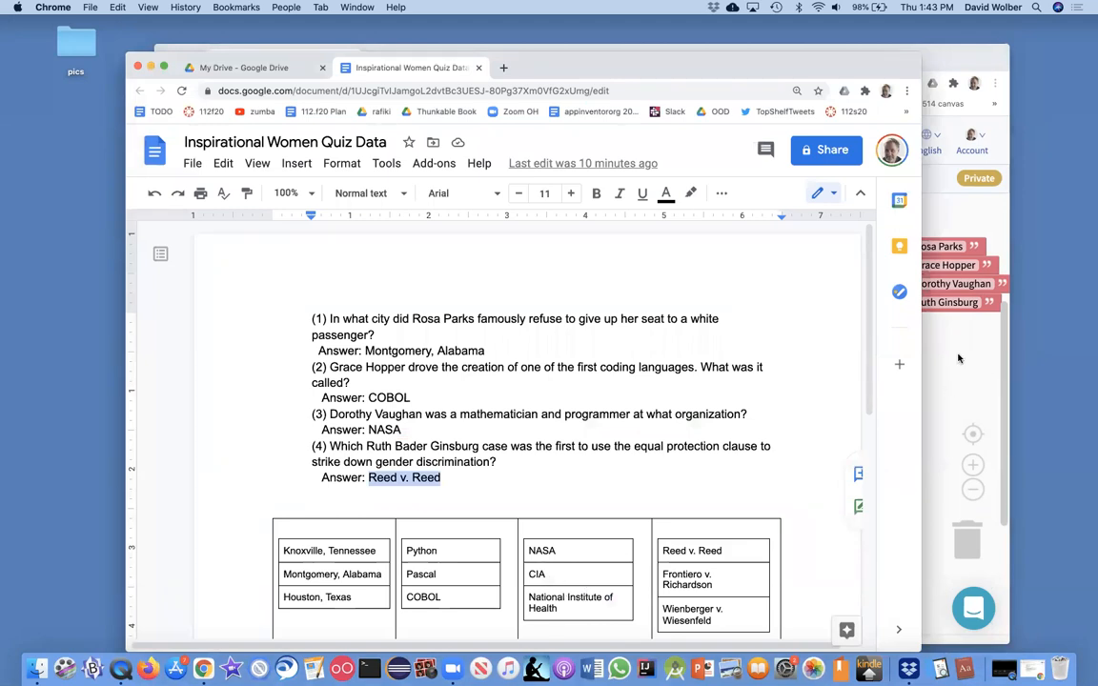
{"action": "left_click", "coordinate": [248, 59]}
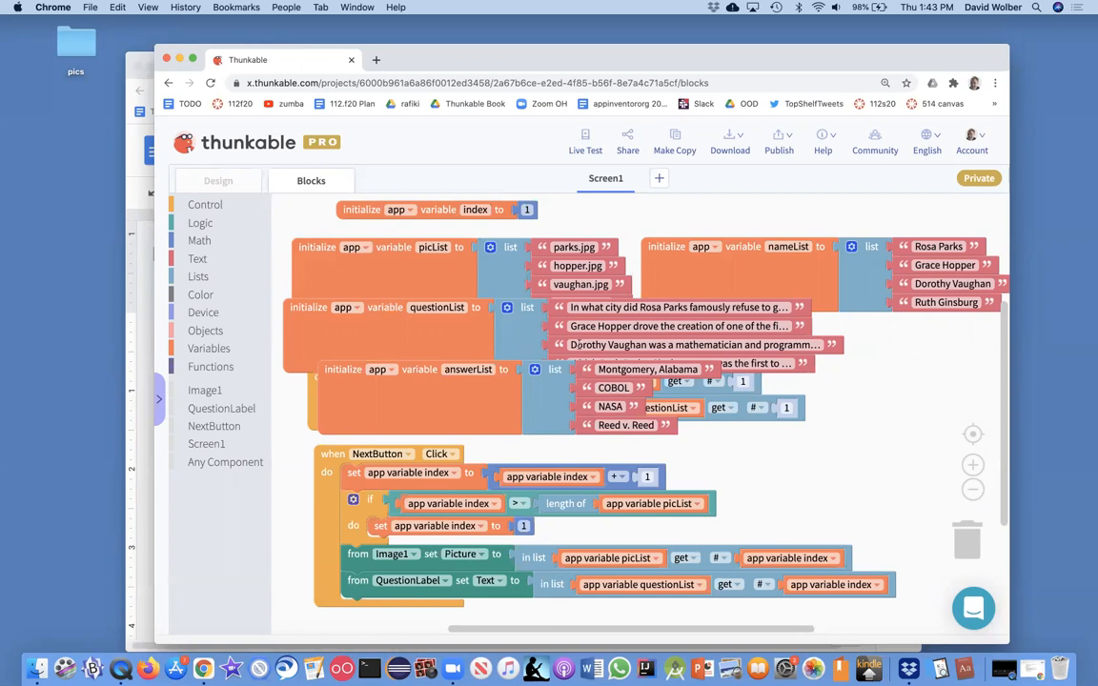
{"action": "mouse_move", "coordinate": [610, 408]}
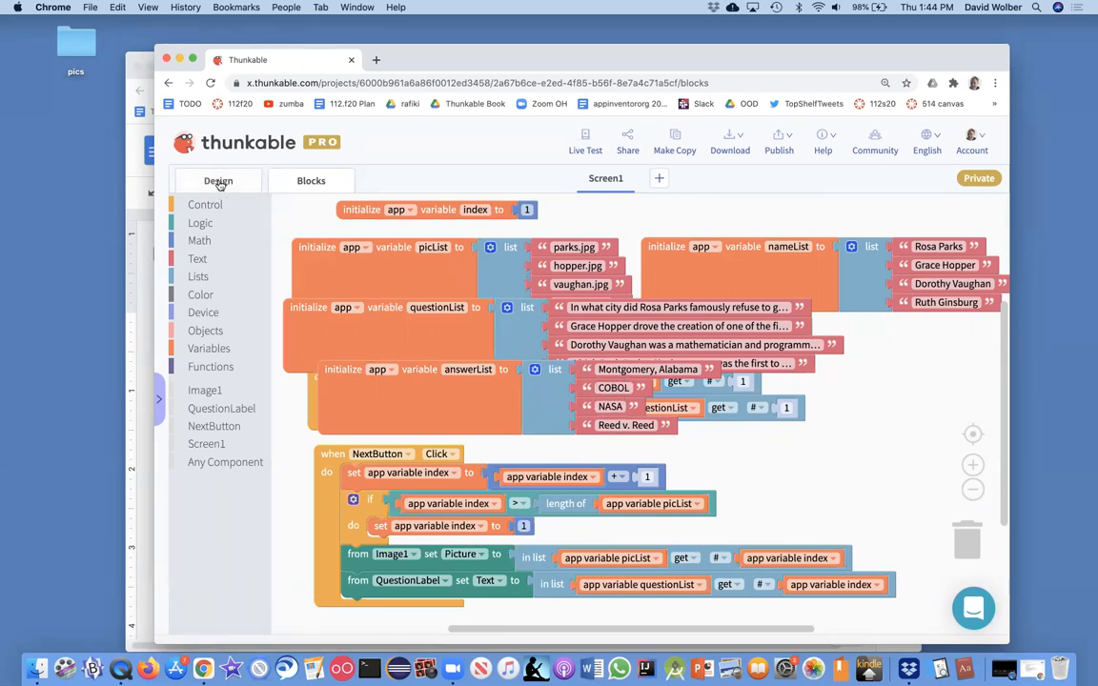
Add a Screen1 Opens event block, then drag List_Viewer1 onto Screen1 above Image1.
{"action": "left_click", "coordinate": [217, 179]}
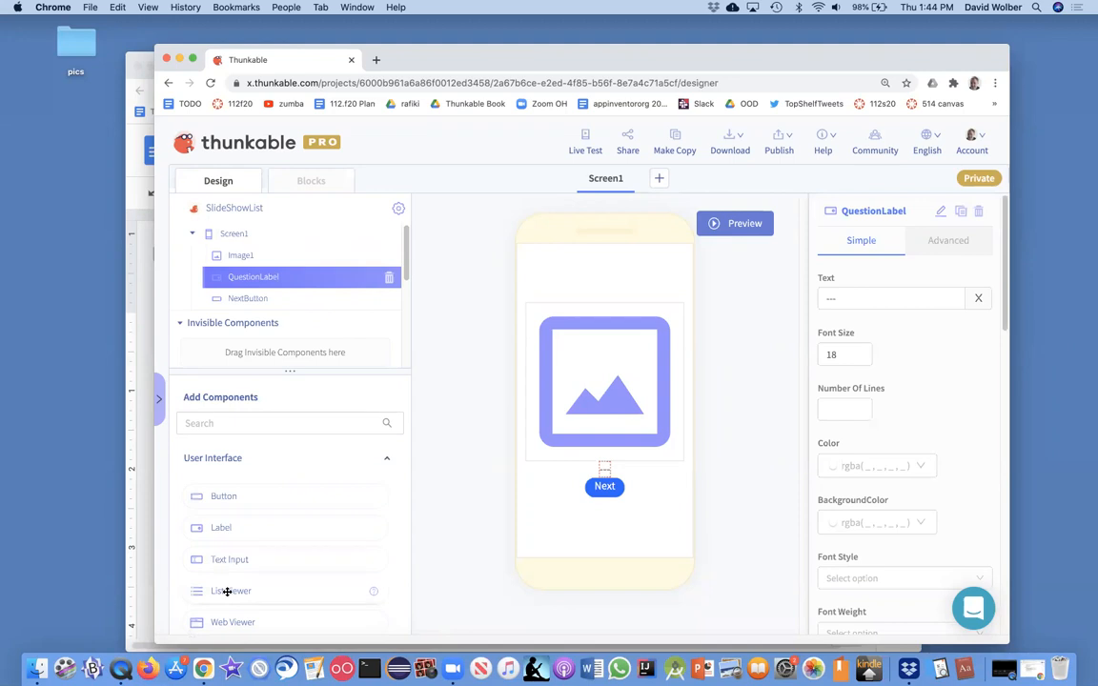
{"action": "left_click", "coordinate": [310, 181]}
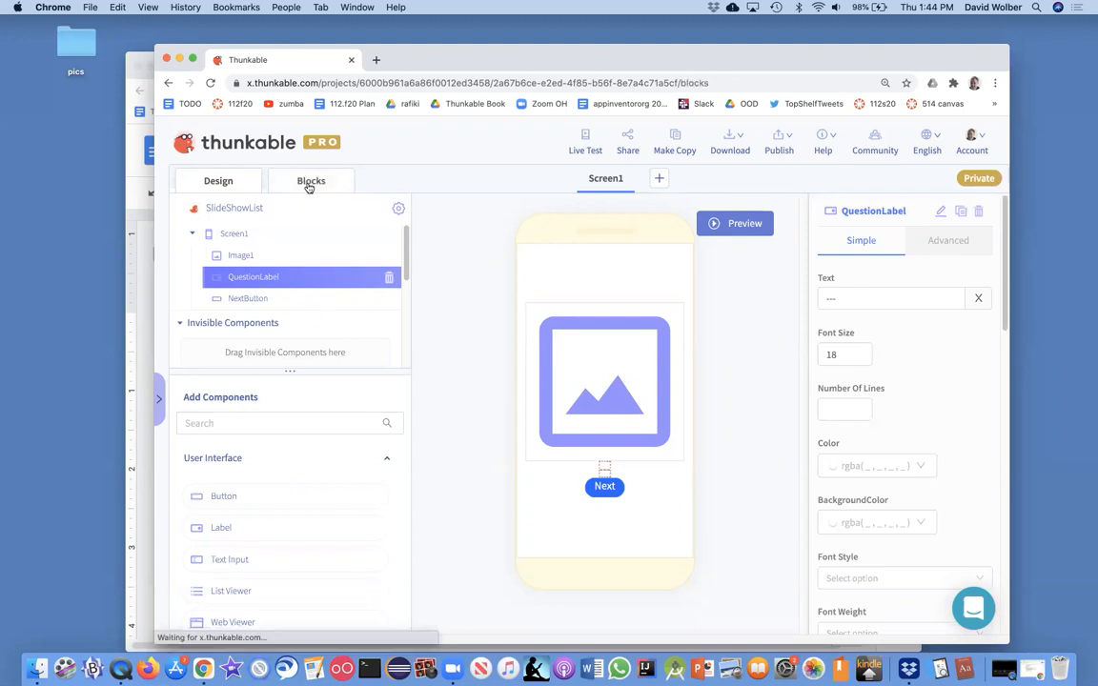
{"action": "left_click", "coordinate": [311, 179]}
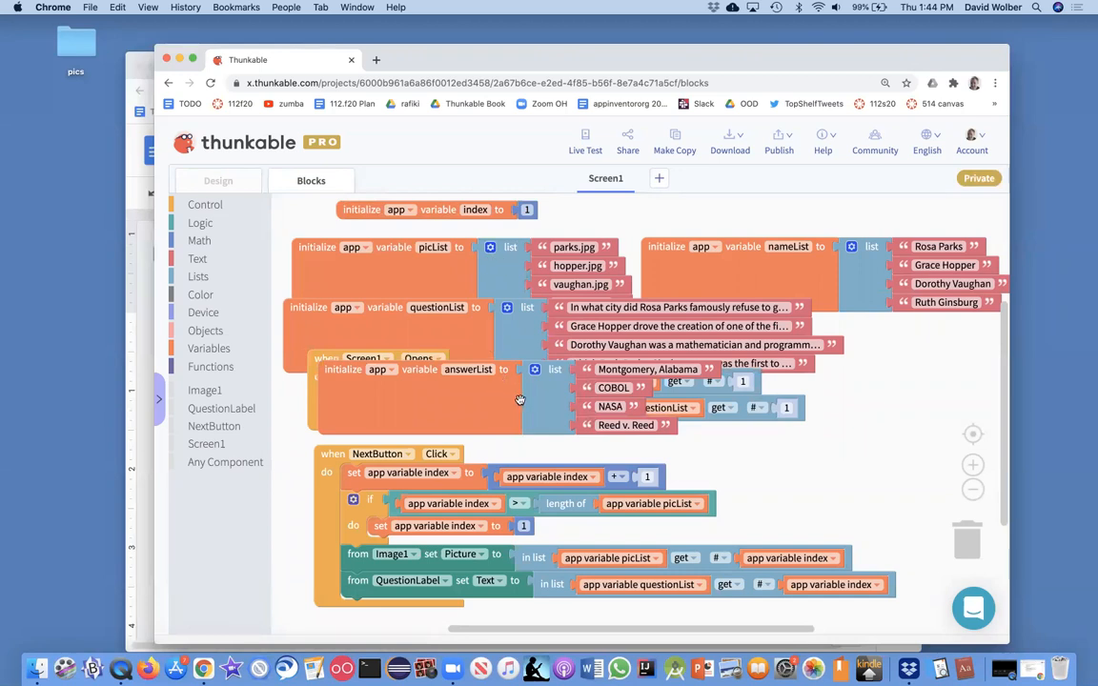
{"action": "mouse_move", "coordinate": [536, 412]}
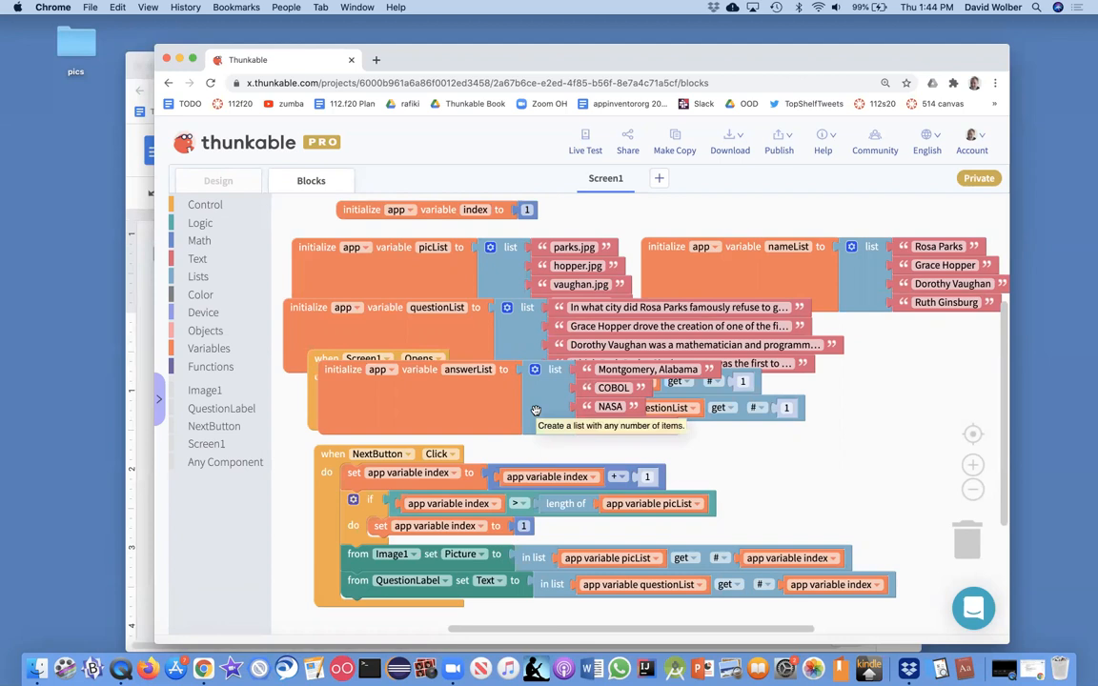
{"action": "left_click", "coordinate": [217, 179]}
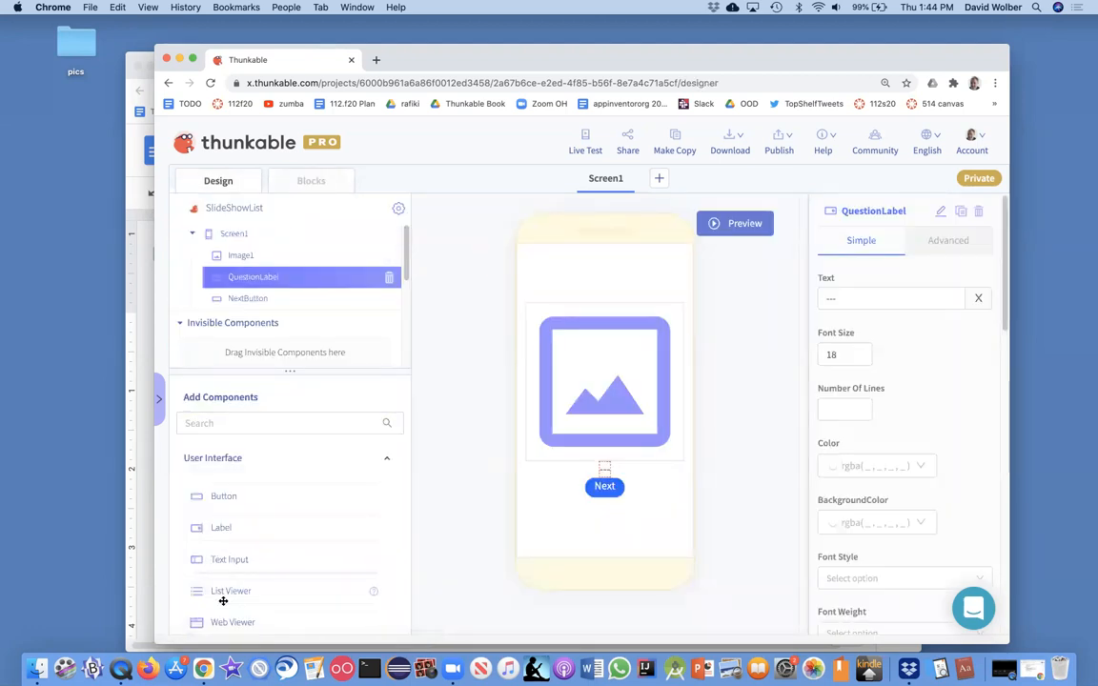
{"action": "left_click_drag", "start_coordinate": [230, 591], "coordinate": [511, 500]}
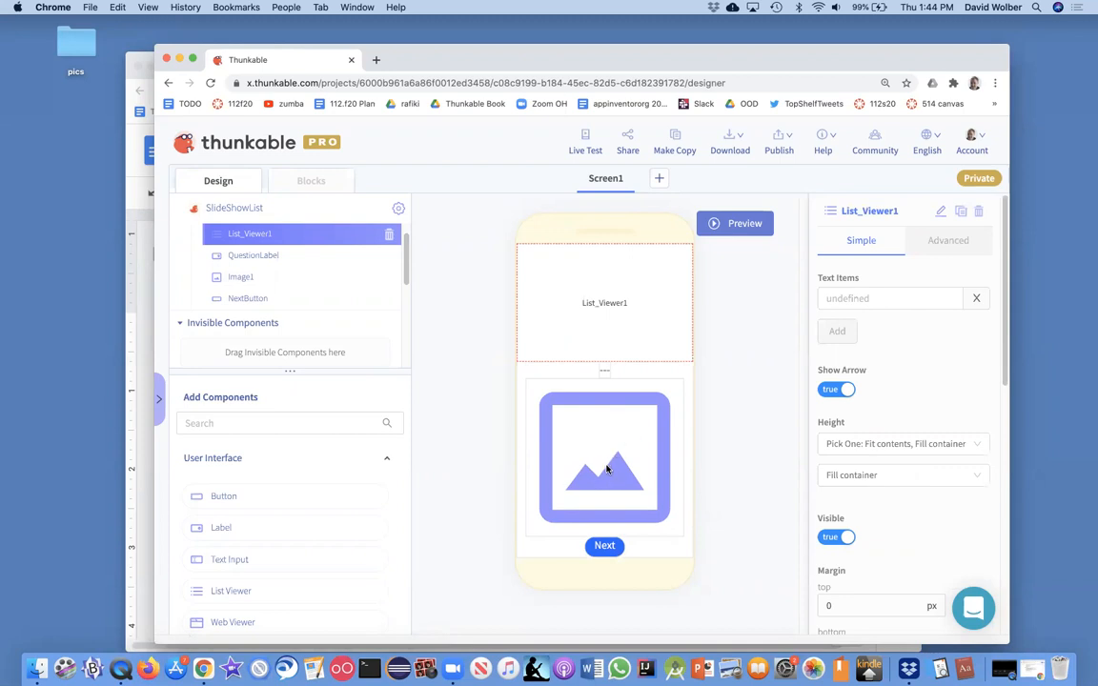
{"action": "mouse_move", "coordinate": [611, 442]}
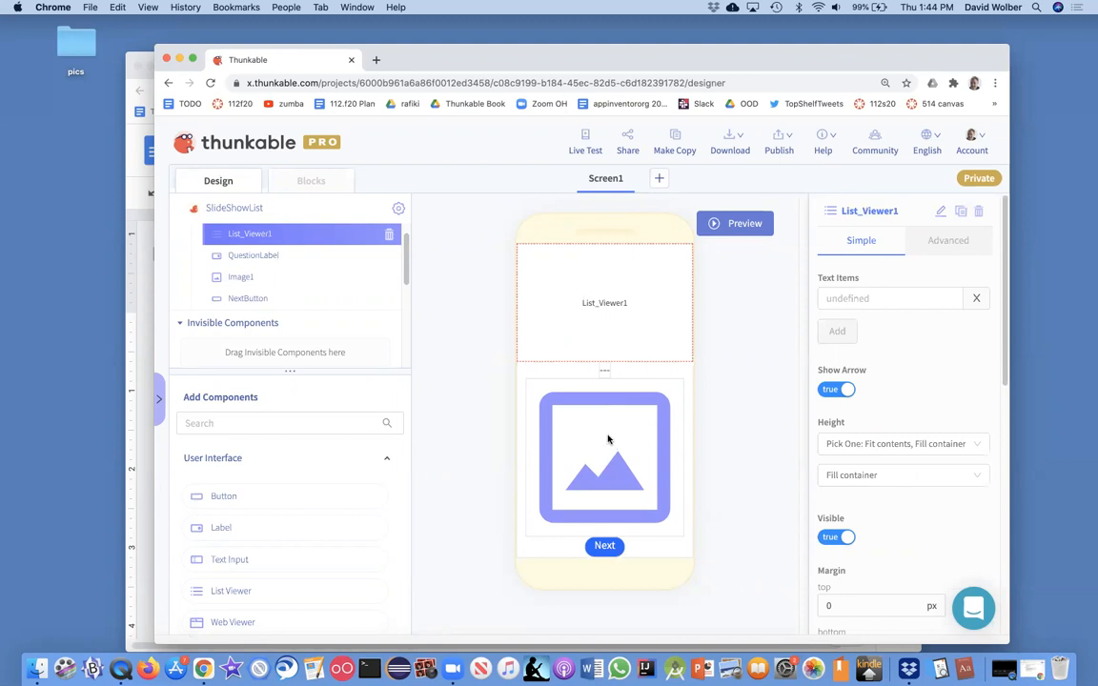
Set List_Viewer1's text items to 'get app variable answerList' inside Screen1.Opens.
{"action": "left_click", "coordinate": [311, 180]}
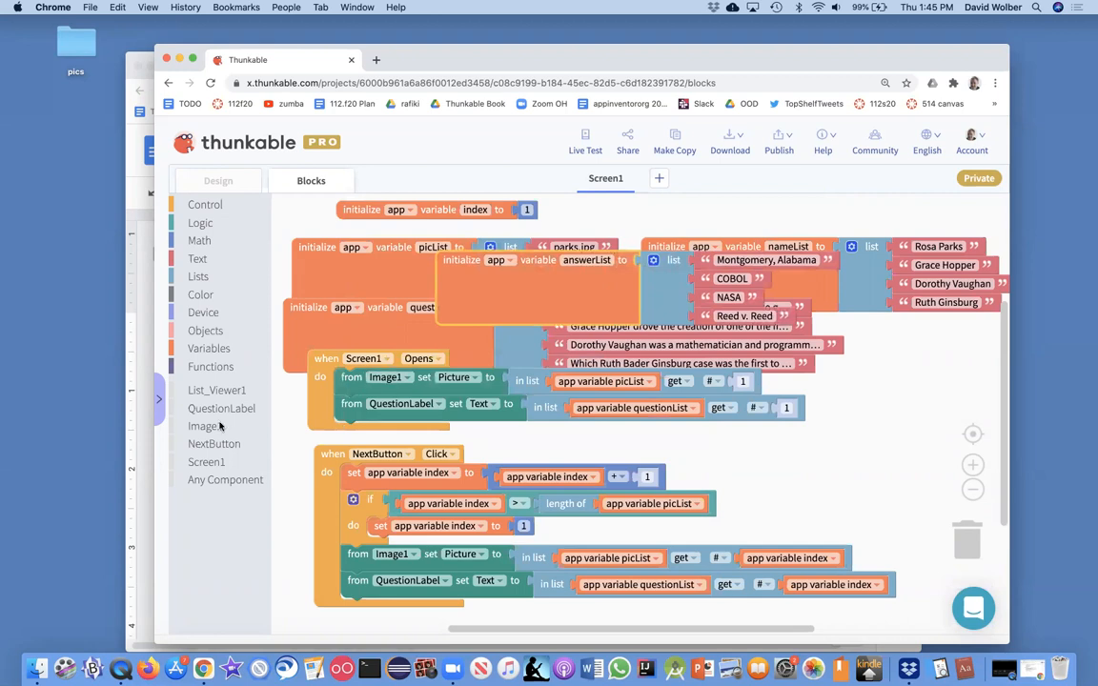
{"action": "left_click", "coordinate": [217, 389]}
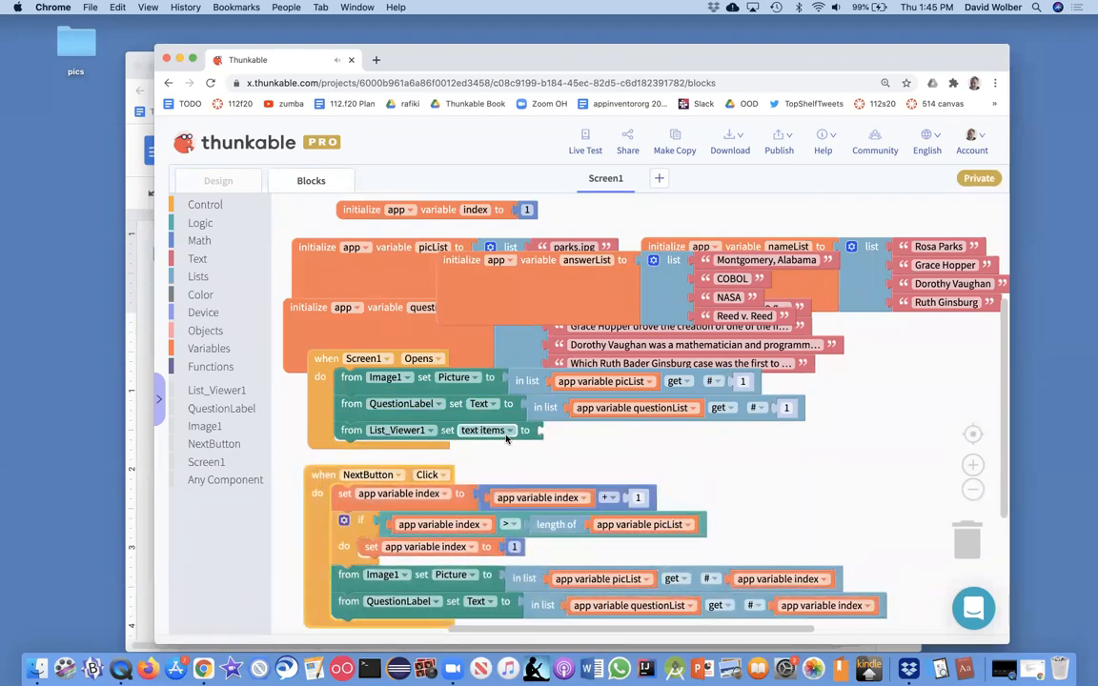
{"action": "mouse_move", "coordinate": [564, 305]}
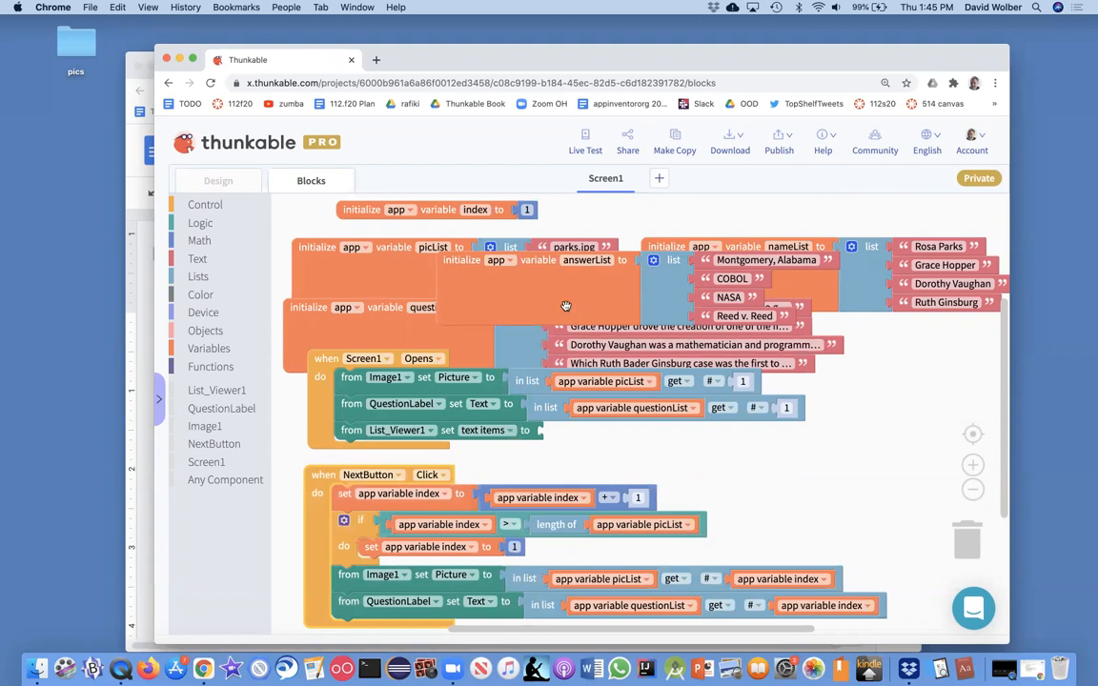
{"action": "mouse_move", "coordinate": [562, 289]}
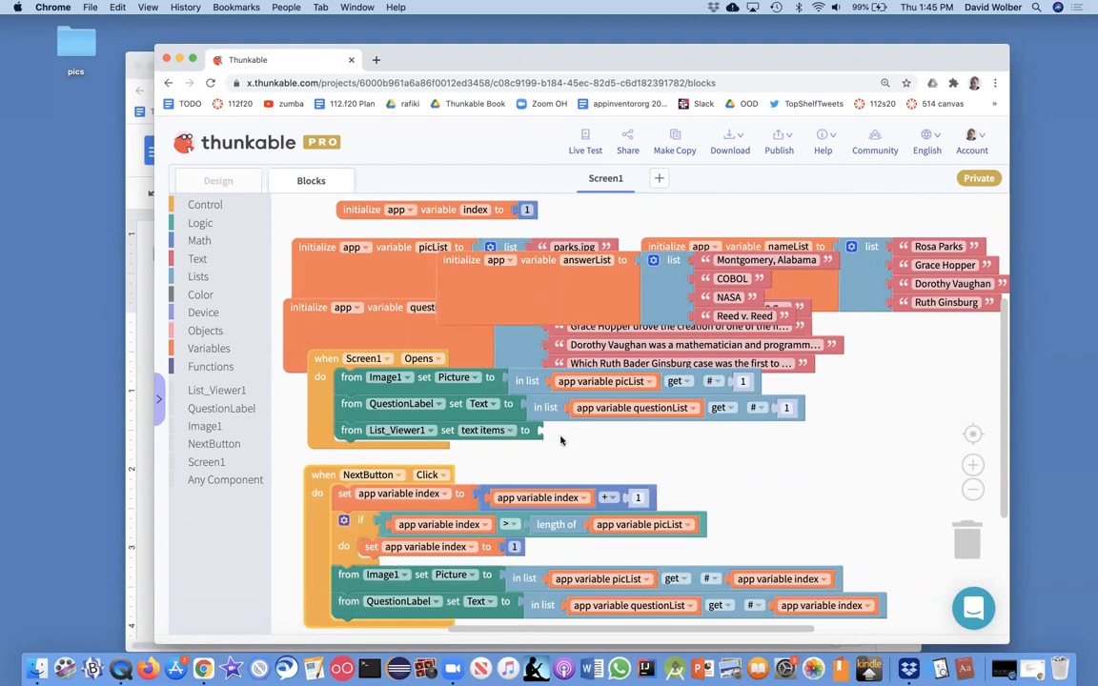
{"action": "mouse_move", "coordinate": [226, 355]}
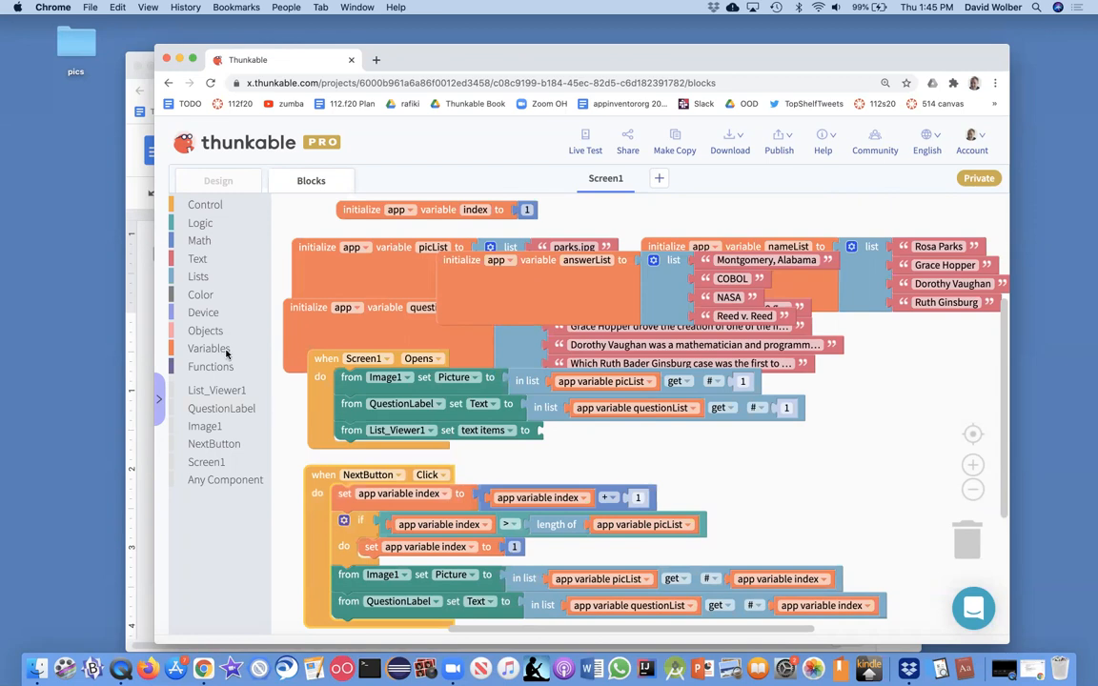
{"action": "left_click", "coordinate": [210, 347]}
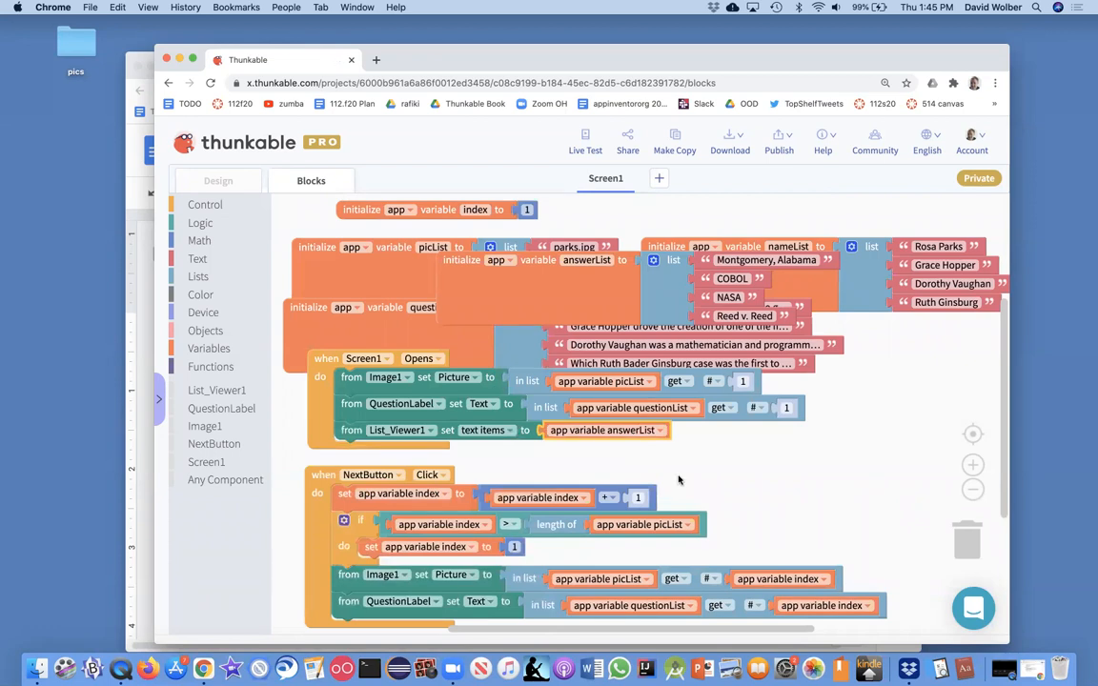
{"action": "mouse_move", "coordinate": [667, 467]}
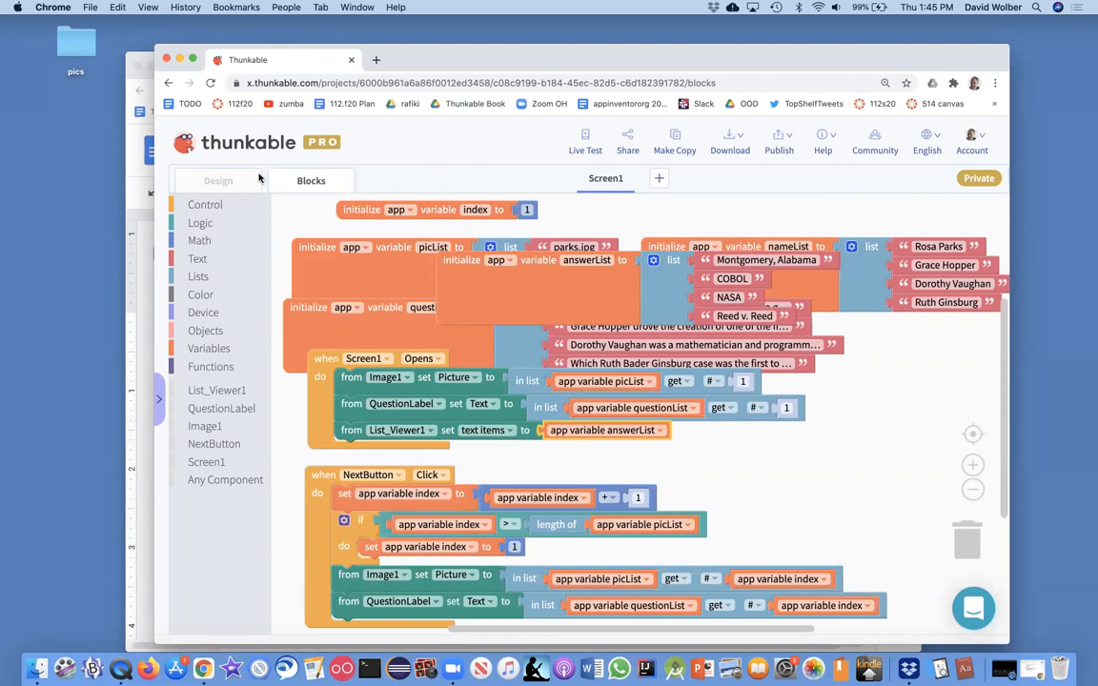
Run a preview showing the answer list above the Rosa Parks question, then return to the designer.
{"action": "left_click", "coordinate": [217, 179]}
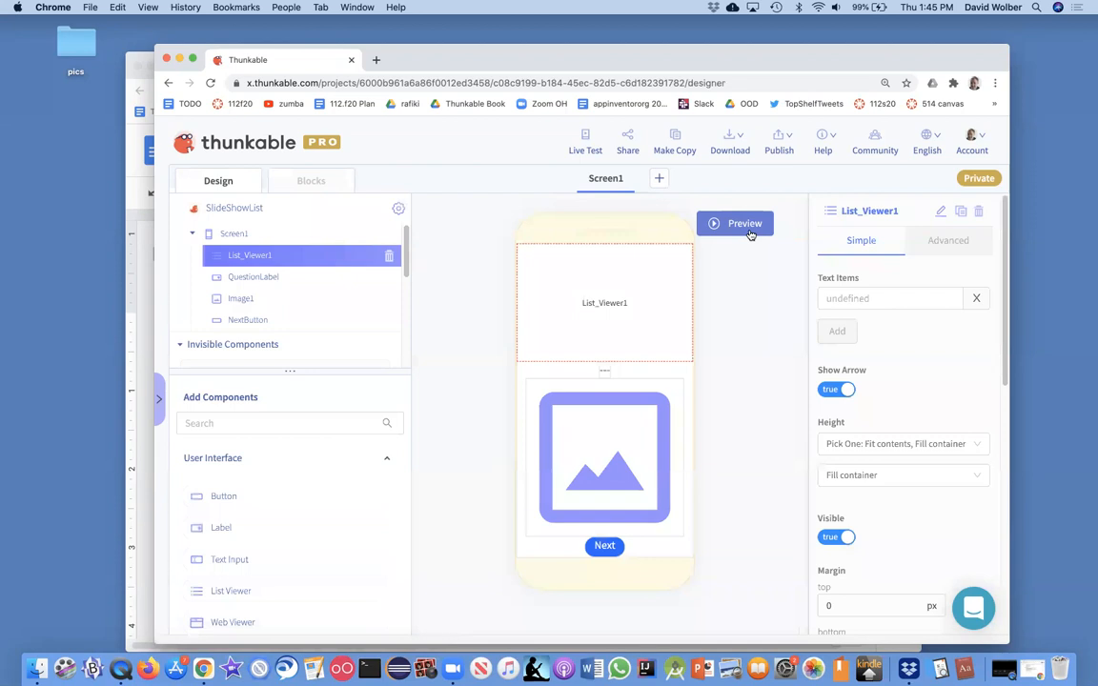
{"action": "left_click", "coordinate": [743, 223]}
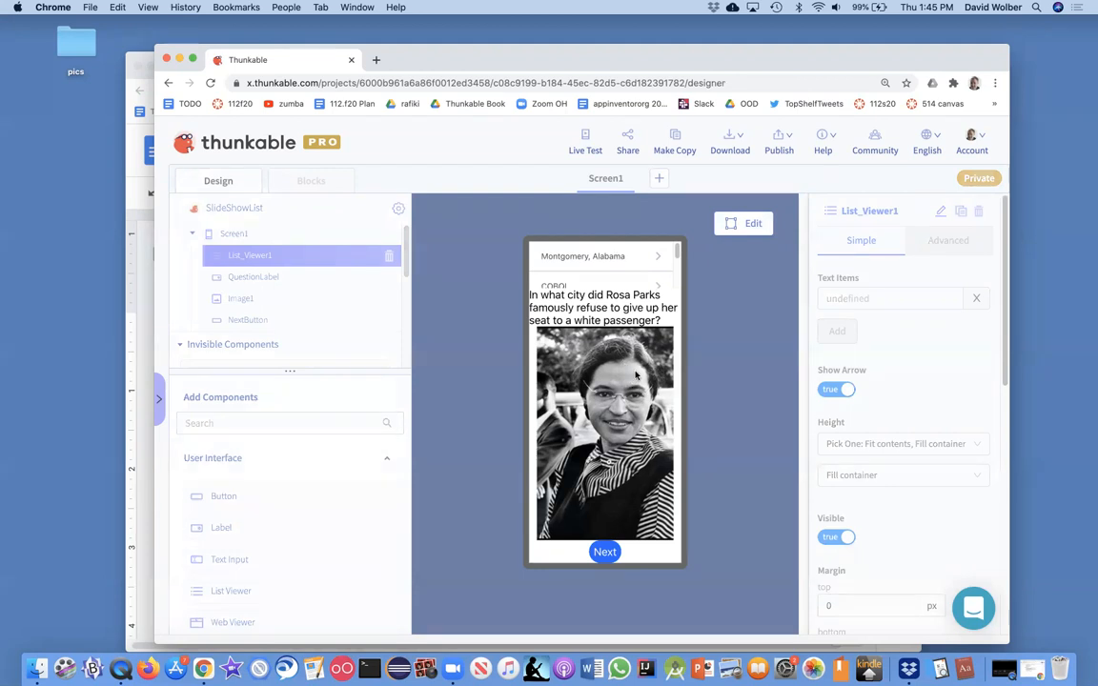
{"action": "scroll", "scroll_direction": "up", "scroll_amount": 3}
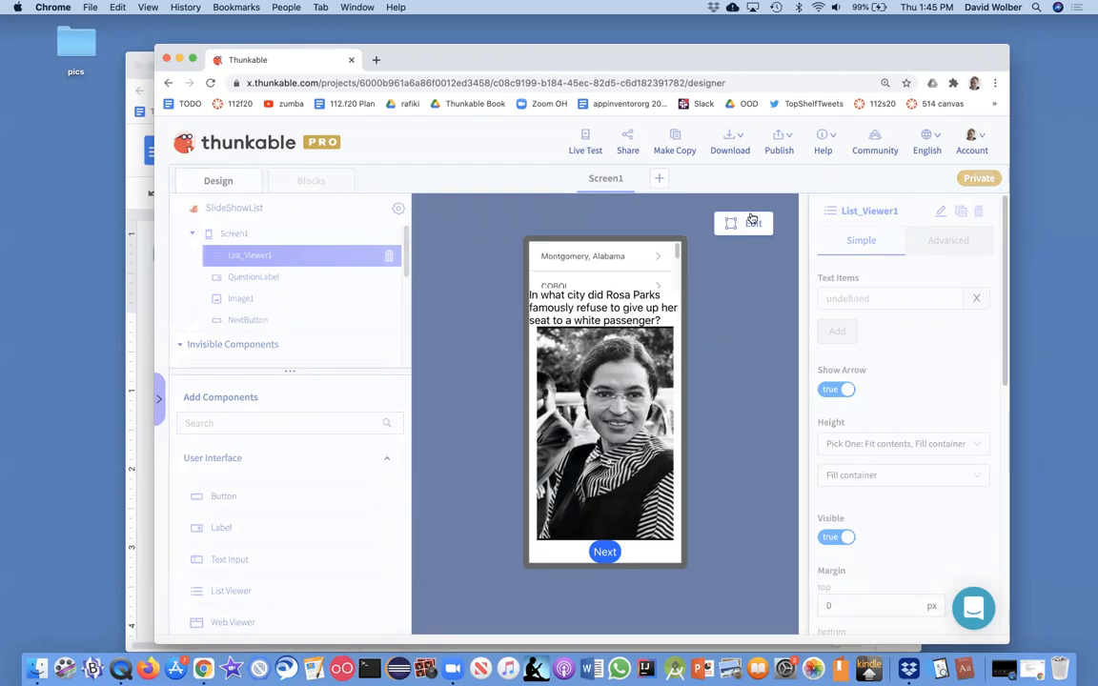
{"action": "left_click", "coordinate": [743, 223]}
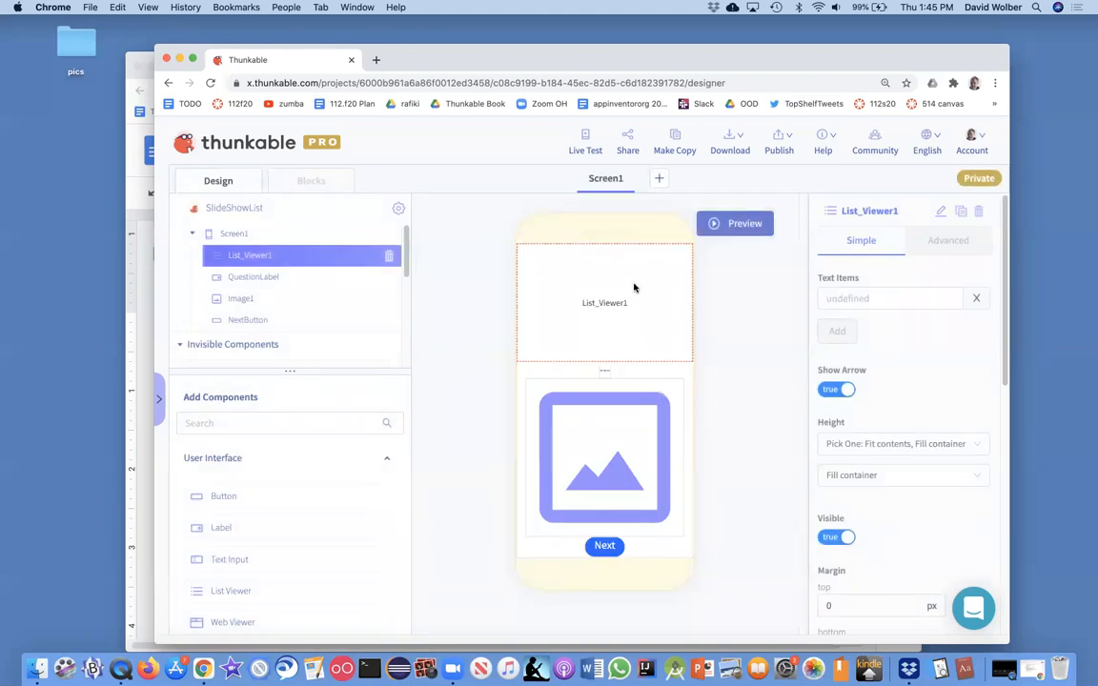
{"action": "mouse_move", "coordinate": [610, 408]}
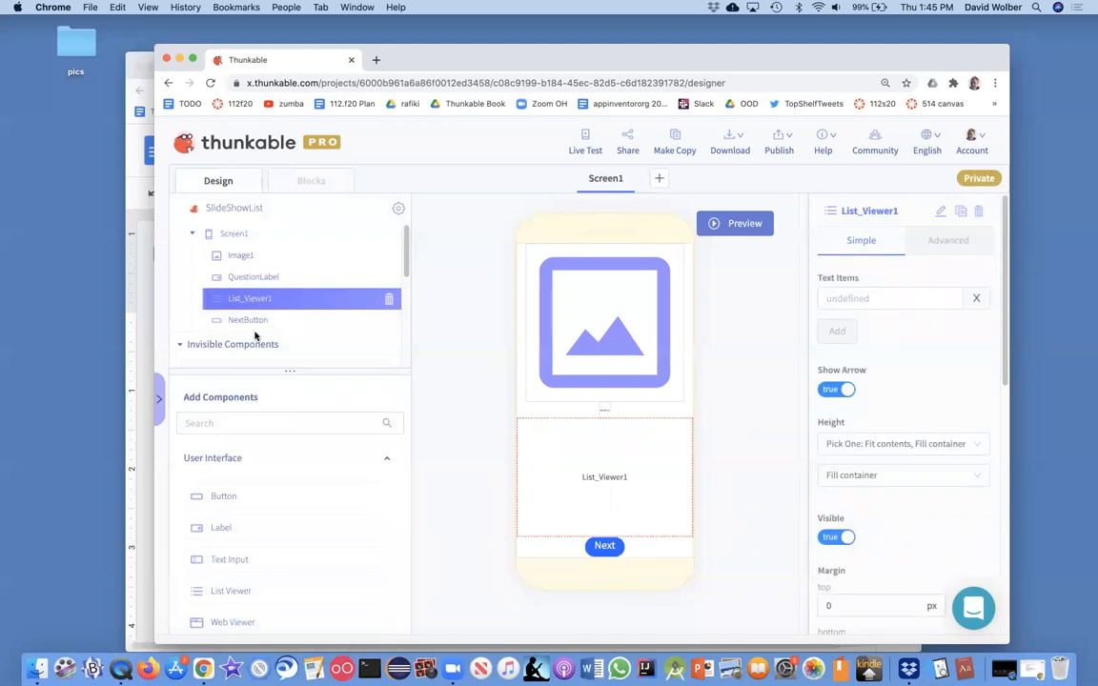
Preview the screen with List_Viewer1 moved below QuestionLabel, above NextButton.
{"action": "left_click", "coordinate": [736, 223]}
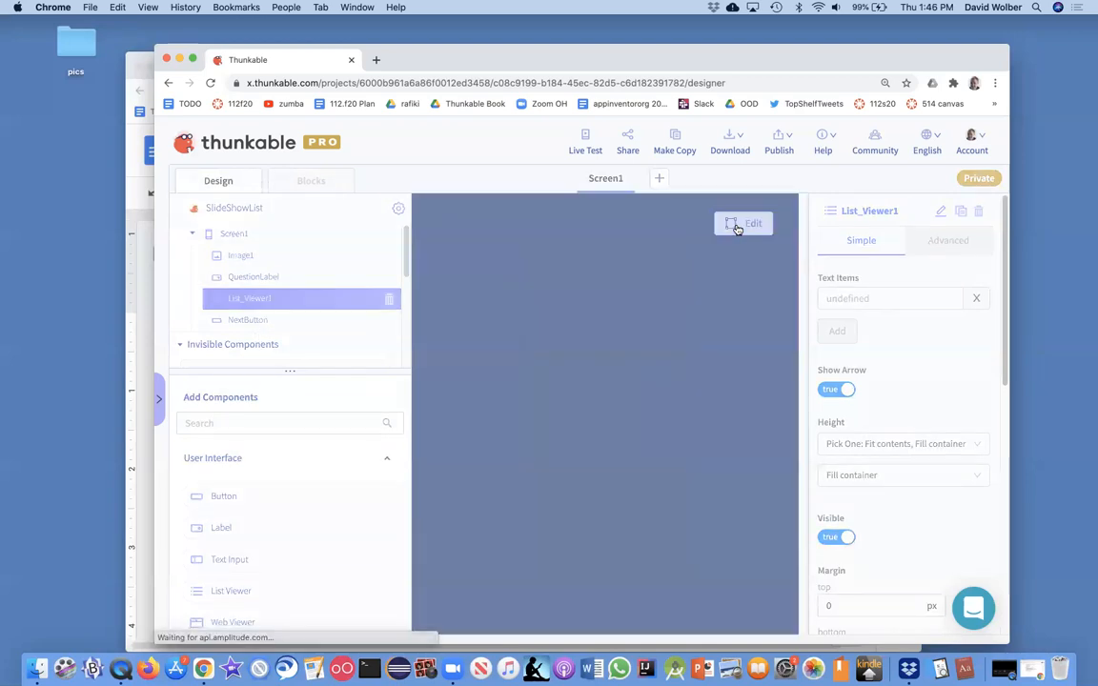
Watch the answers list below the photo and question in preview, then return to editing.
{"action": "left_click", "coordinate": [743, 223]}
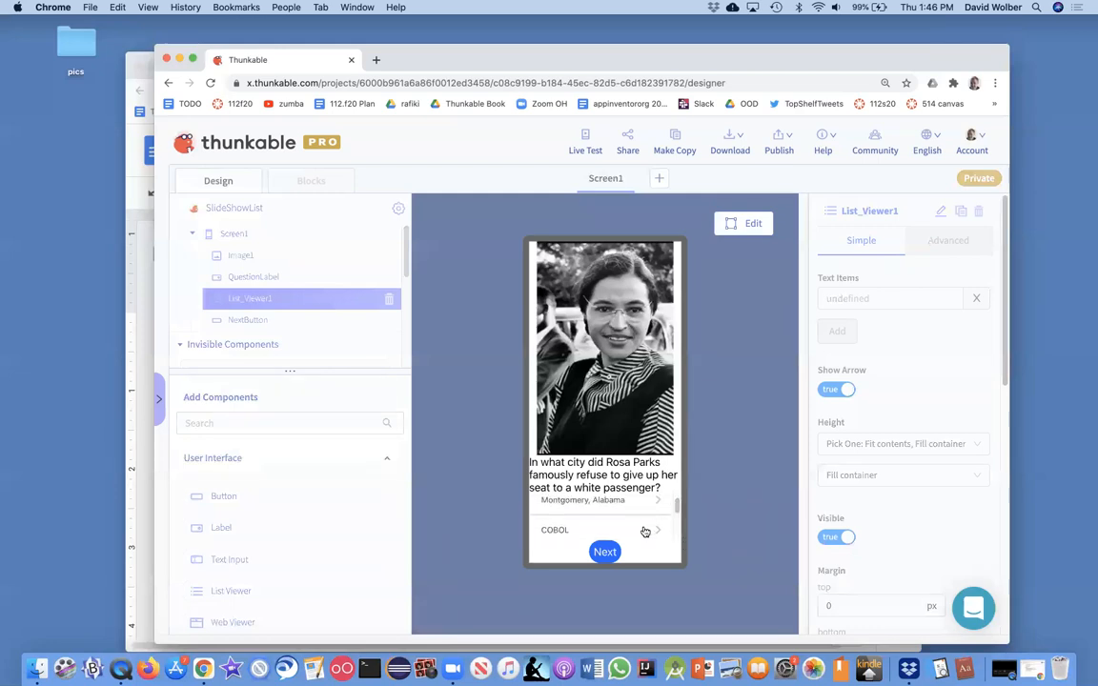
{"action": "mouse_move", "coordinate": [633, 519]}
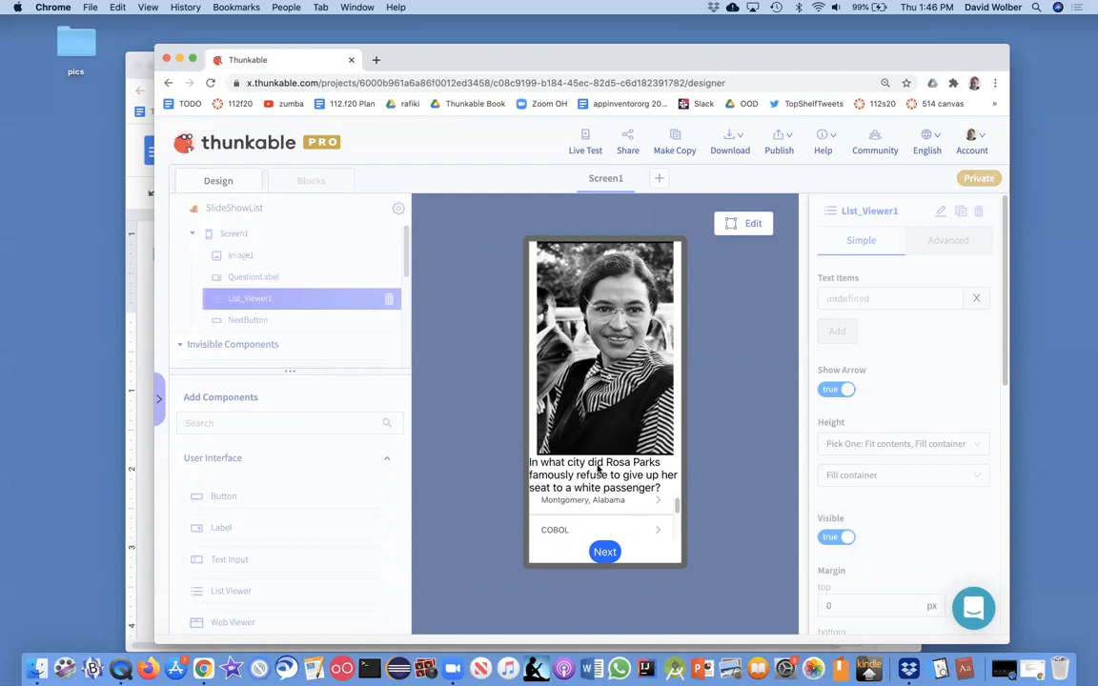
{"action": "mouse_move", "coordinate": [698, 259]}
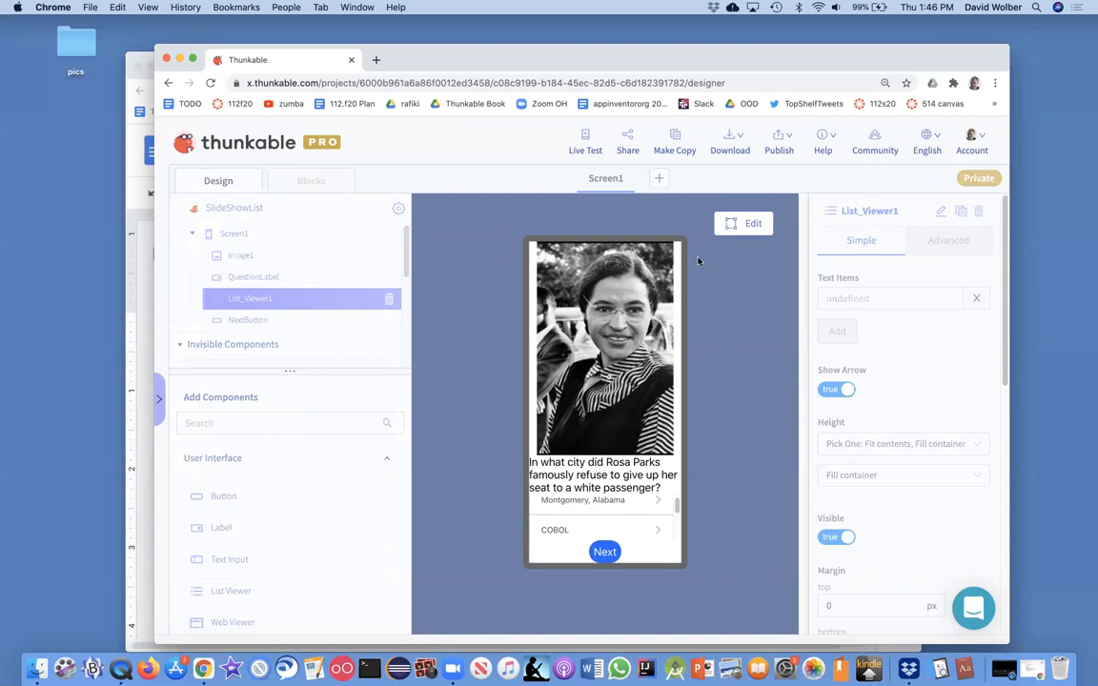
{"action": "left_click", "coordinate": [744, 223]}
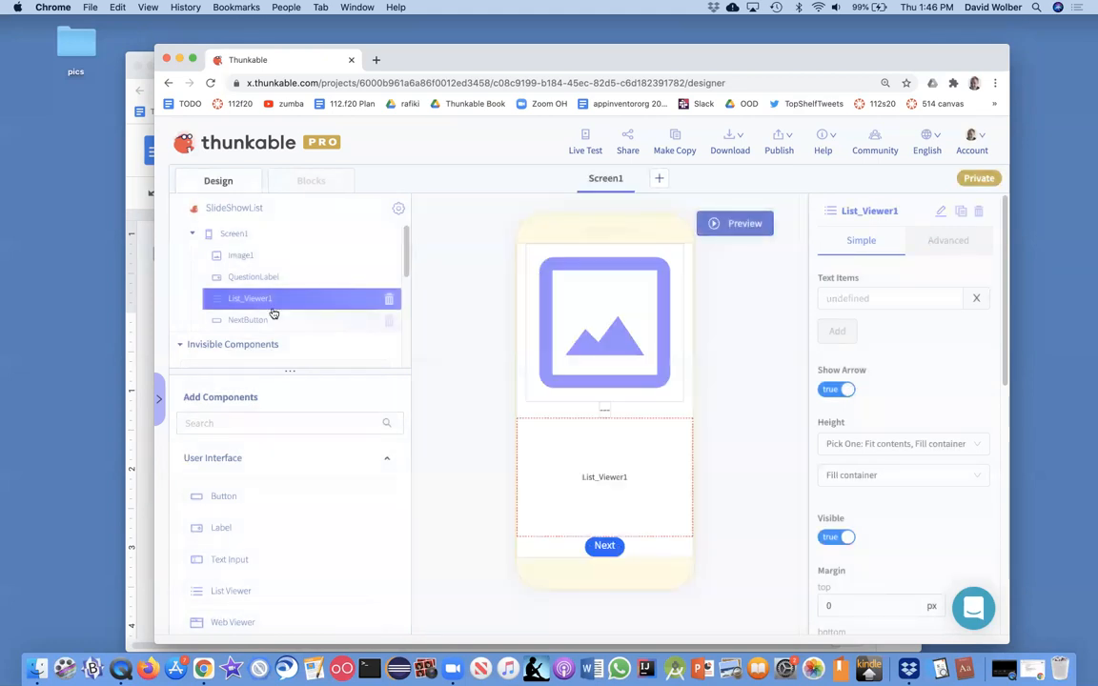
{"action": "mouse_move", "coordinate": [576, 488]}
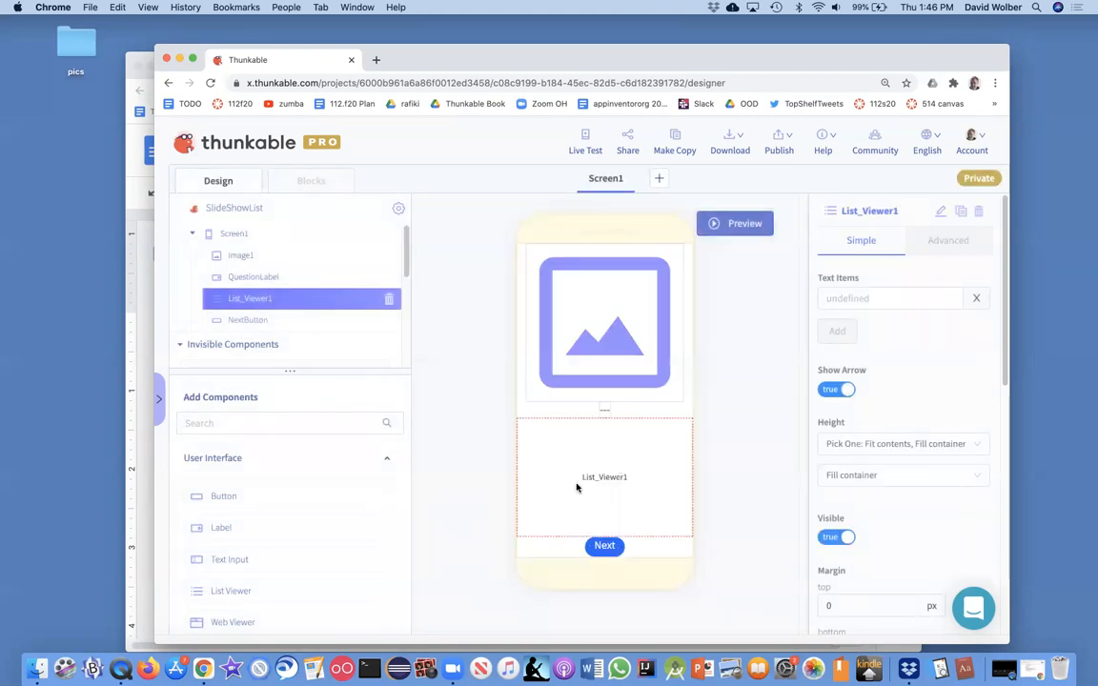
Return to Screen1's block code with the answerList initialization and Opens event.
{"action": "left_click", "coordinate": [310, 179]}
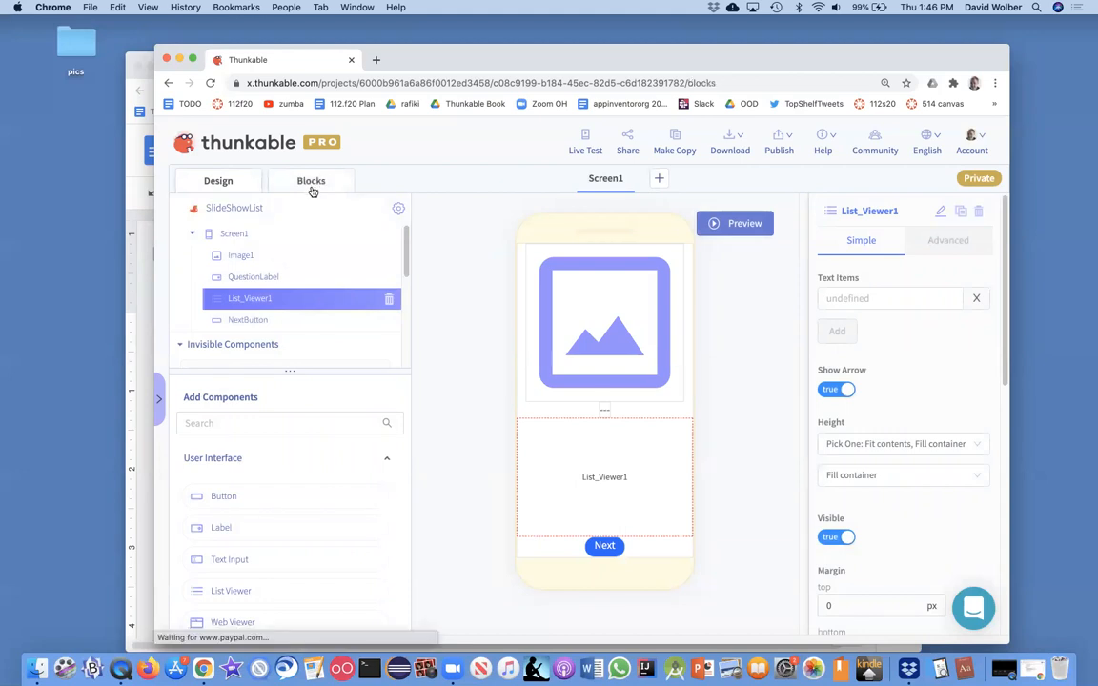
{"action": "left_click", "coordinate": [311, 179]}
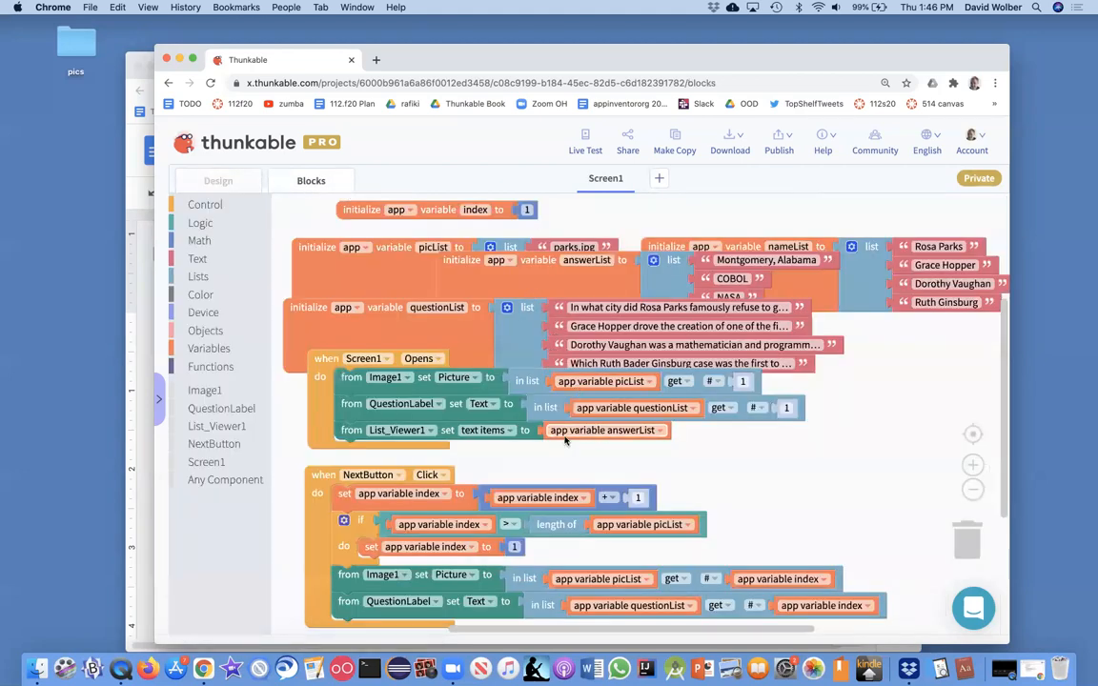